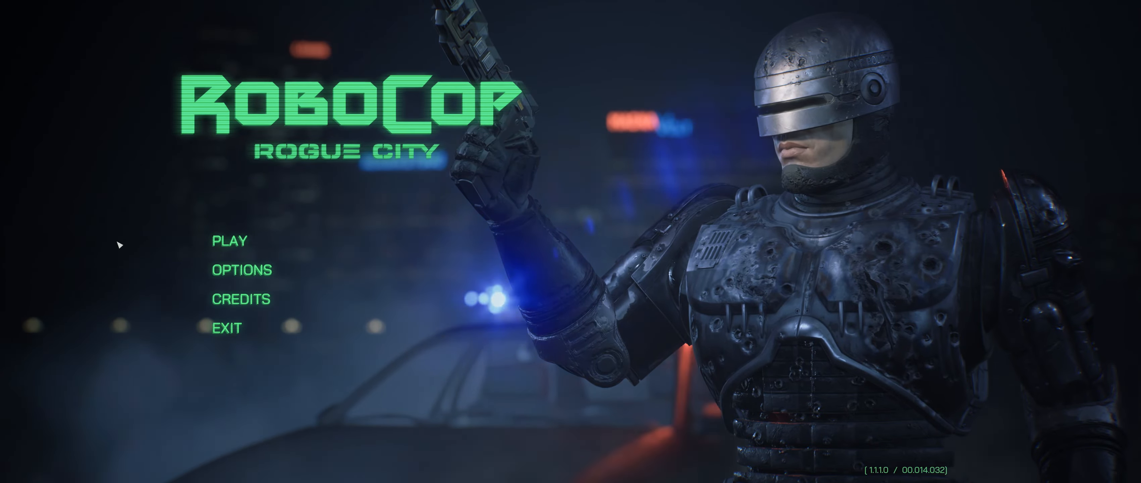
# - Lower the gamma correction slider from 35 to 5 on the calibration screen
pyautogui.click(241, 270)
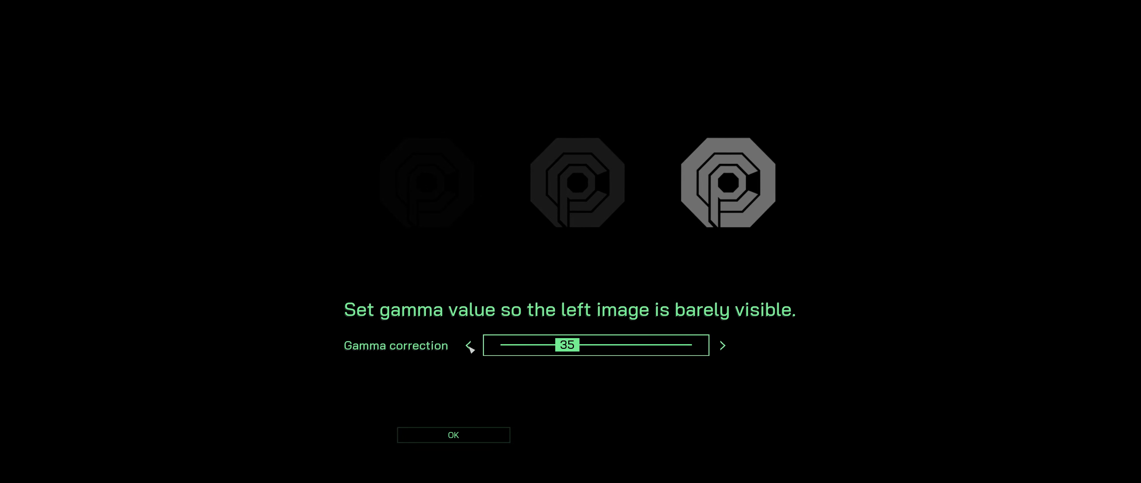
pyautogui.click(469, 346)
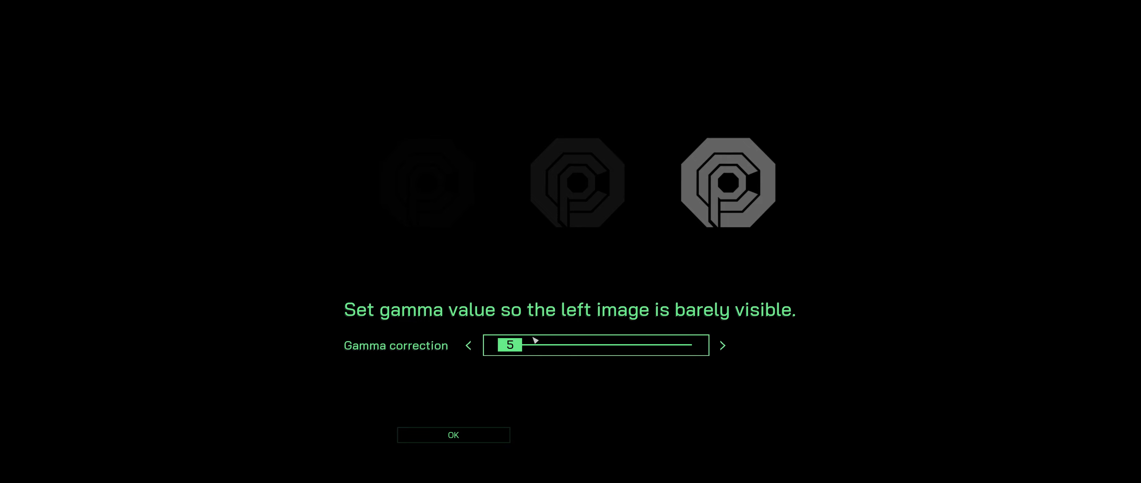
pyautogui.moveTo(875, 260)
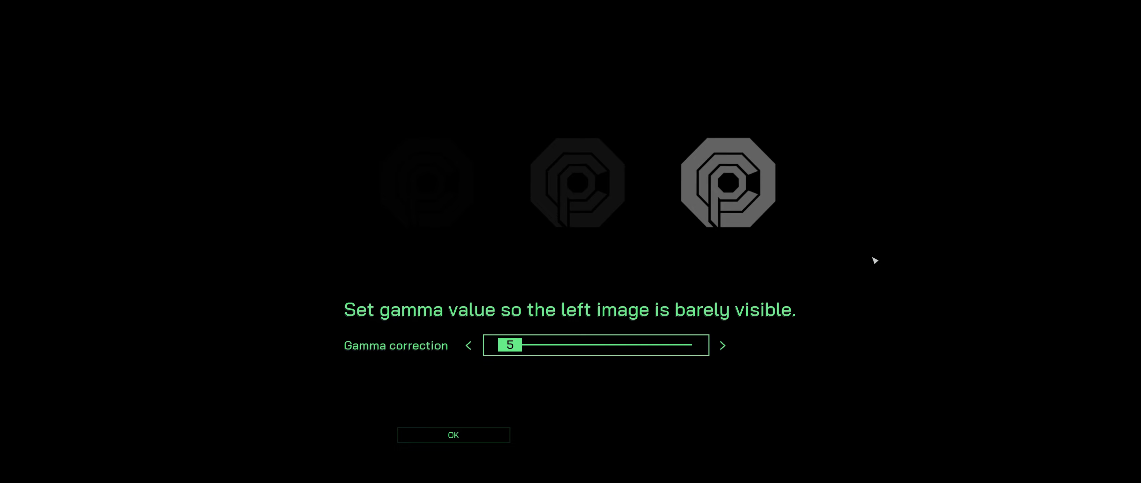
pyautogui.moveTo(545, 380)
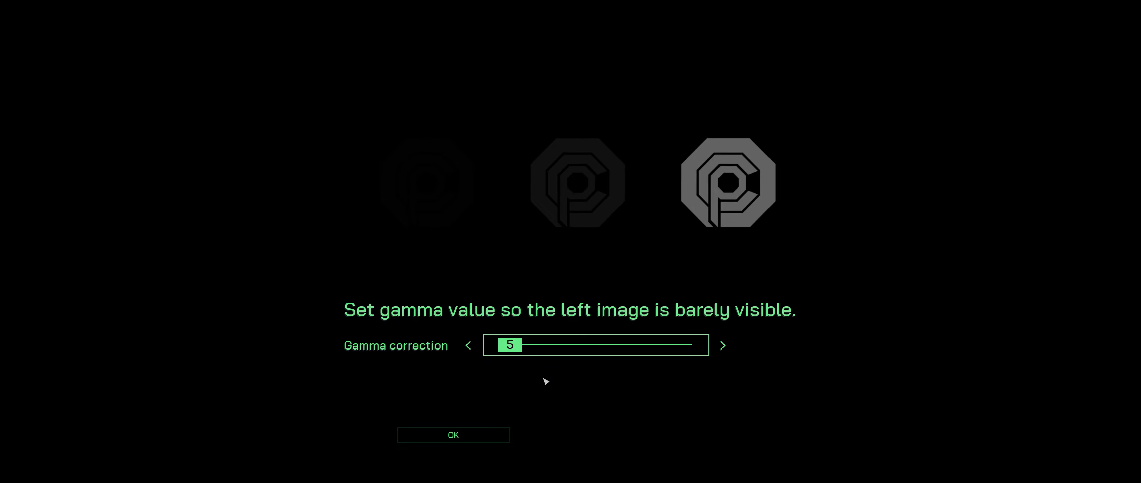
# - Accept the gamma value with OK and scroll through the Video settings tab
pyautogui.click(452, 434)
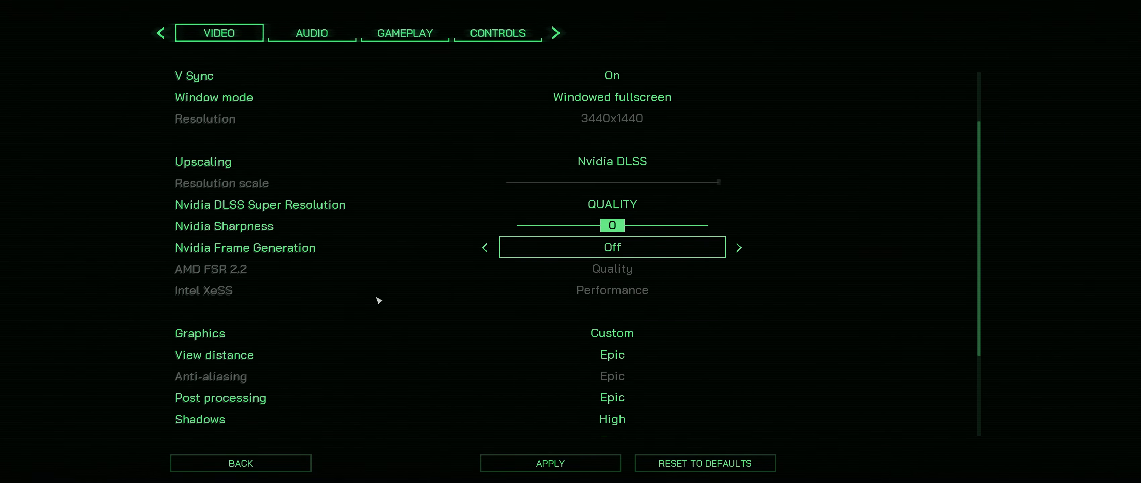
pyautogui.scroll(-3)
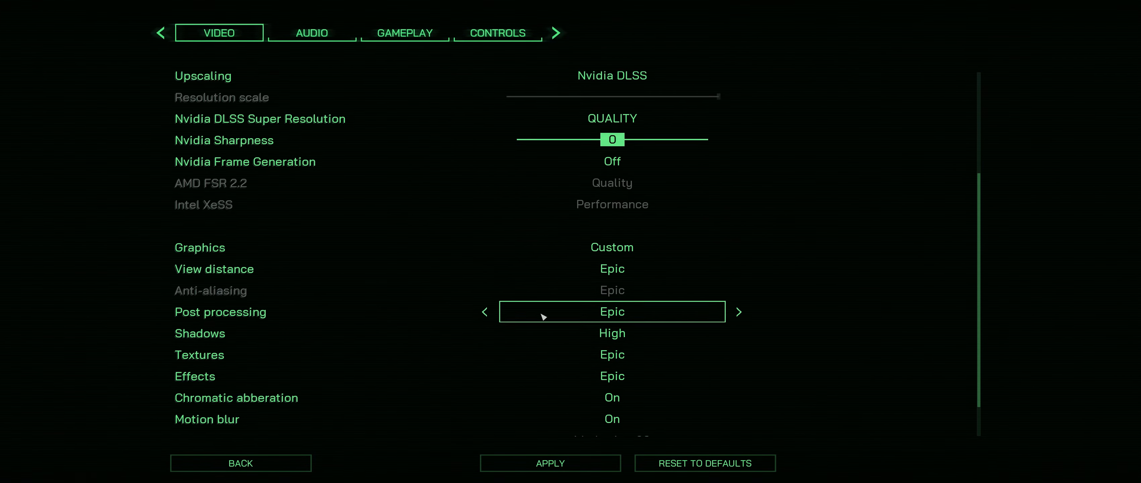
pyautogui.scroll(-3)
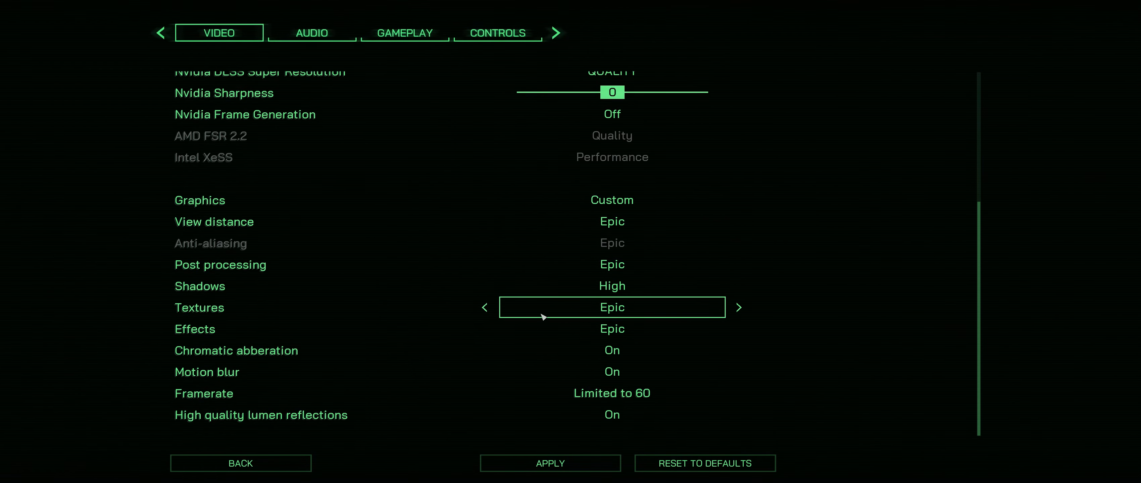
pyautogui.moveTo(611, 393)
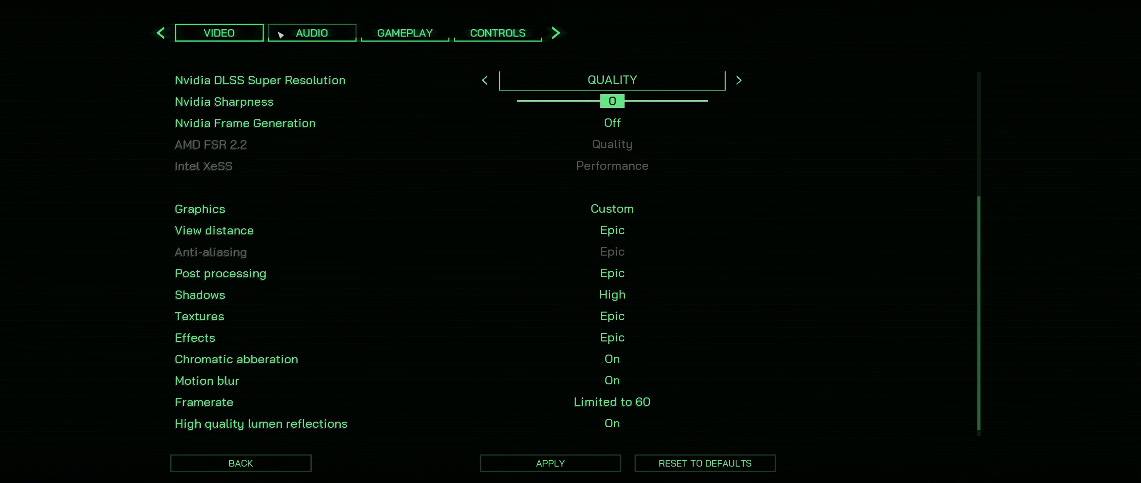
# - Switch to the Audio tab showing master, SFX, music and voice volumes at 100
pyautogui.click(311, 33)
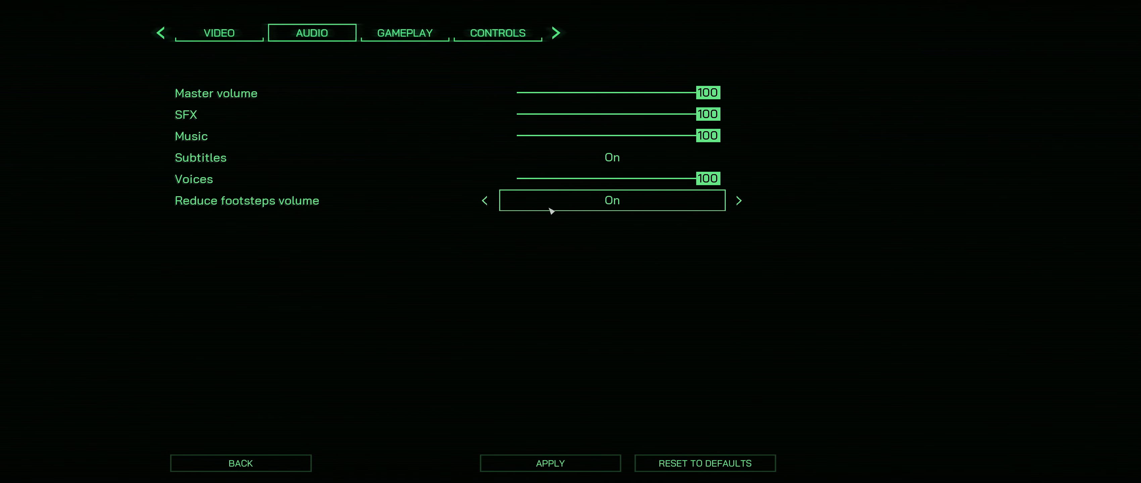
pyautogui.moveTo(437, 202)
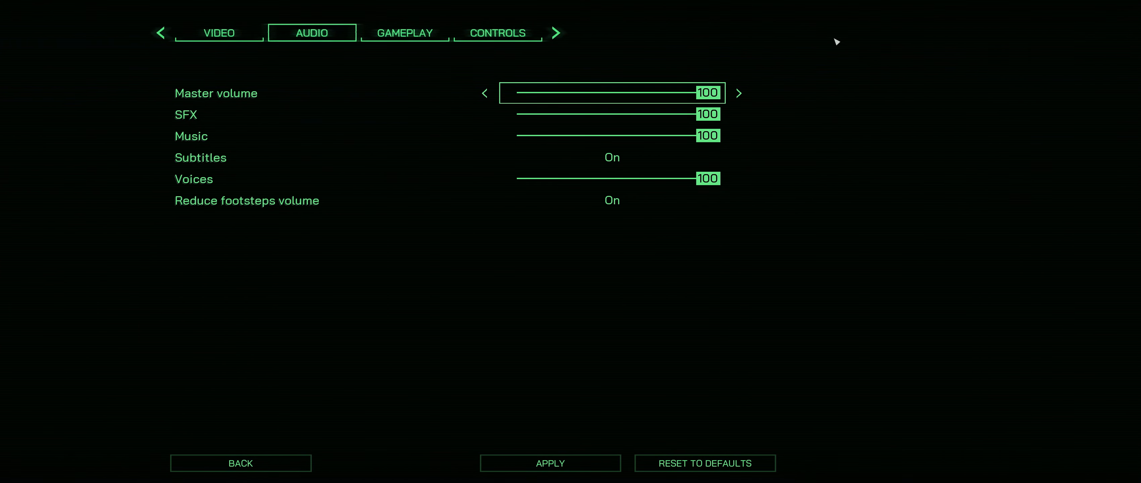
pyautogui.moveTo(533, 92)
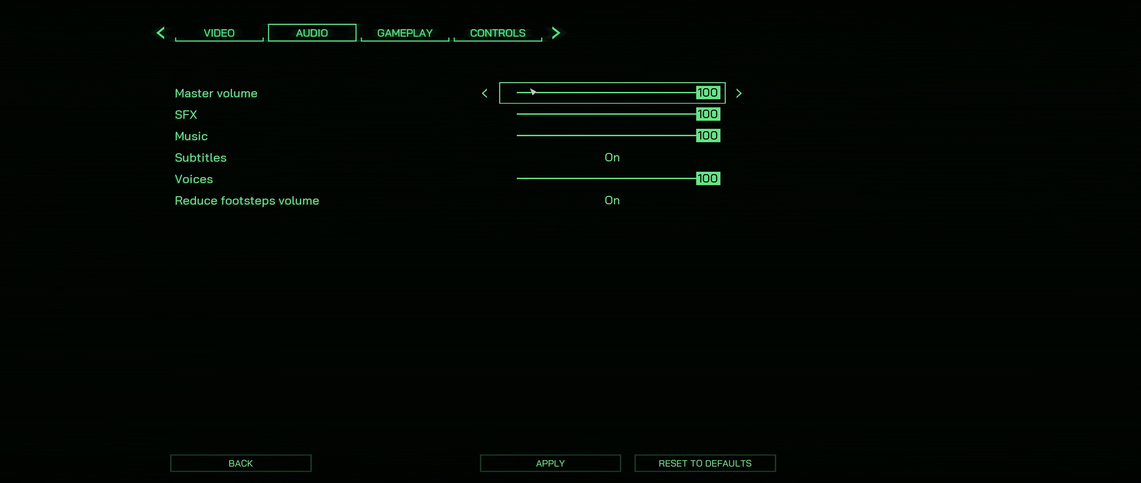
# - Switch to the Gameplay tab and scroll through the Hard difficulty and HUD options
pyautogui.click(404, 33)
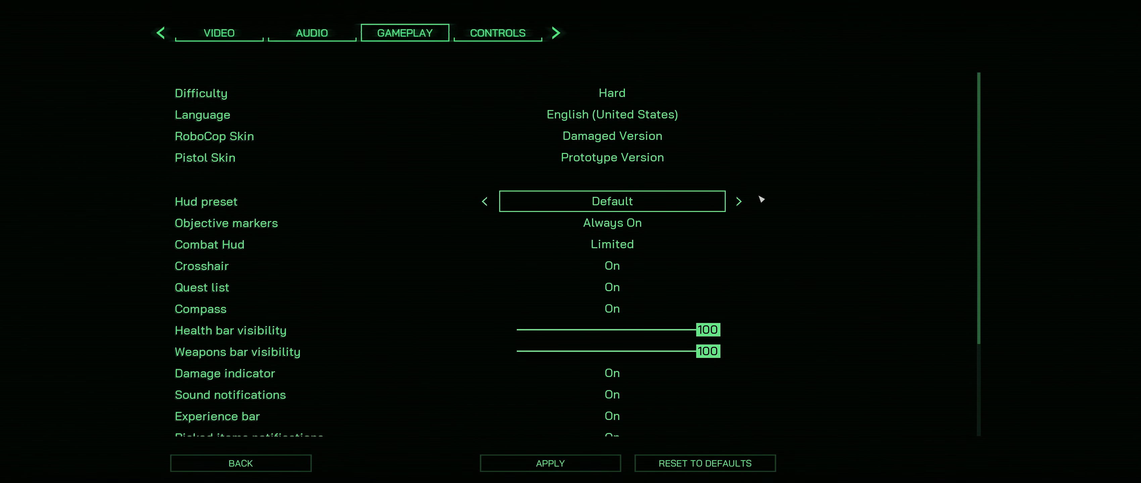
pyautogui.scroll(-3)
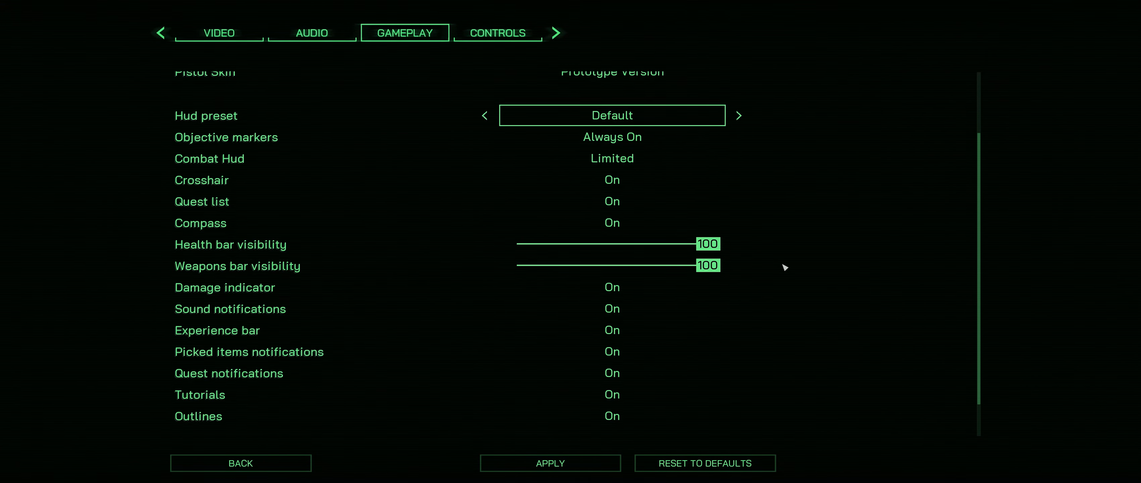
pyautogui.scroll(-3)
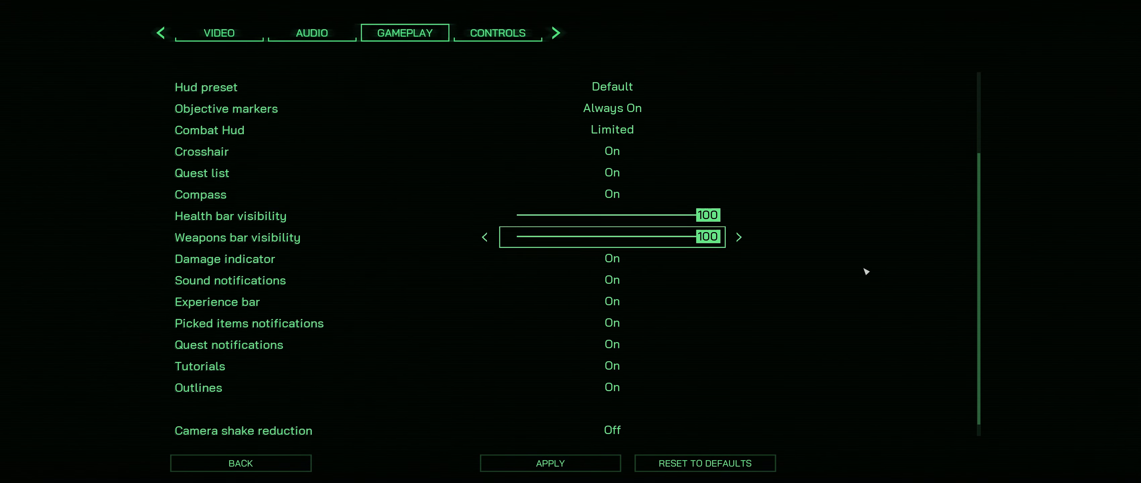
pyautogui.scroll(-3)
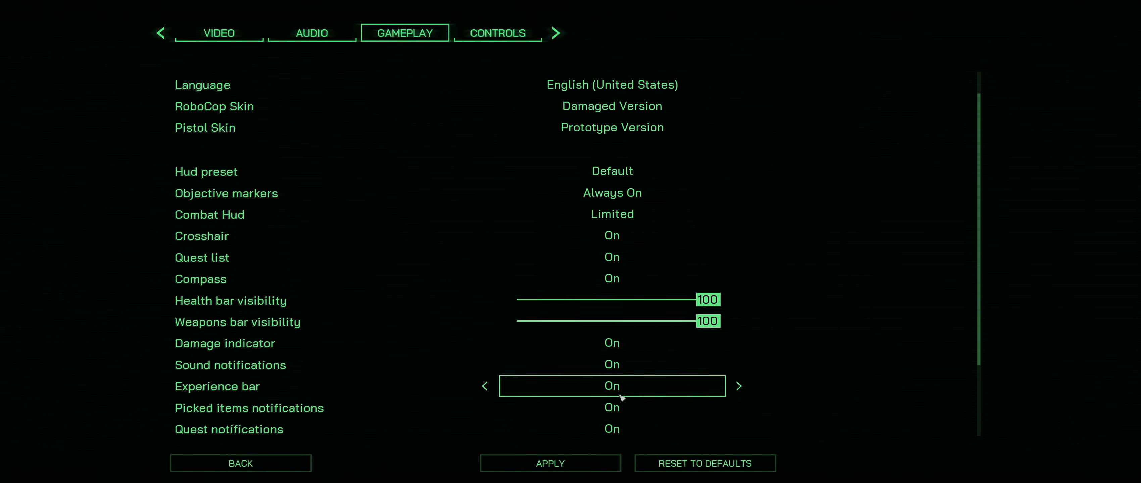
pyautogui.moveTo(613, 214)
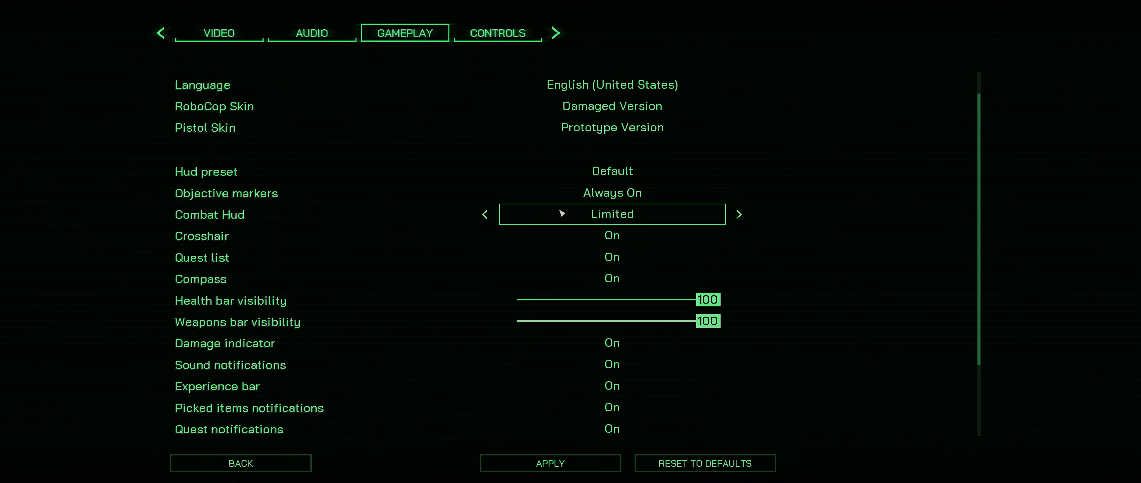
pyautogui.click(312, 33)
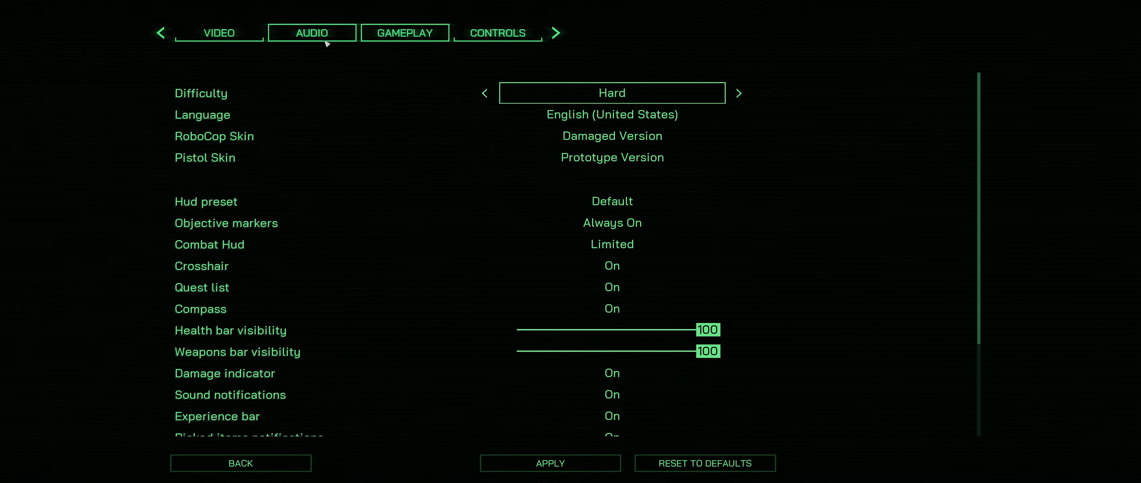
pyautogui.click(311, 33)
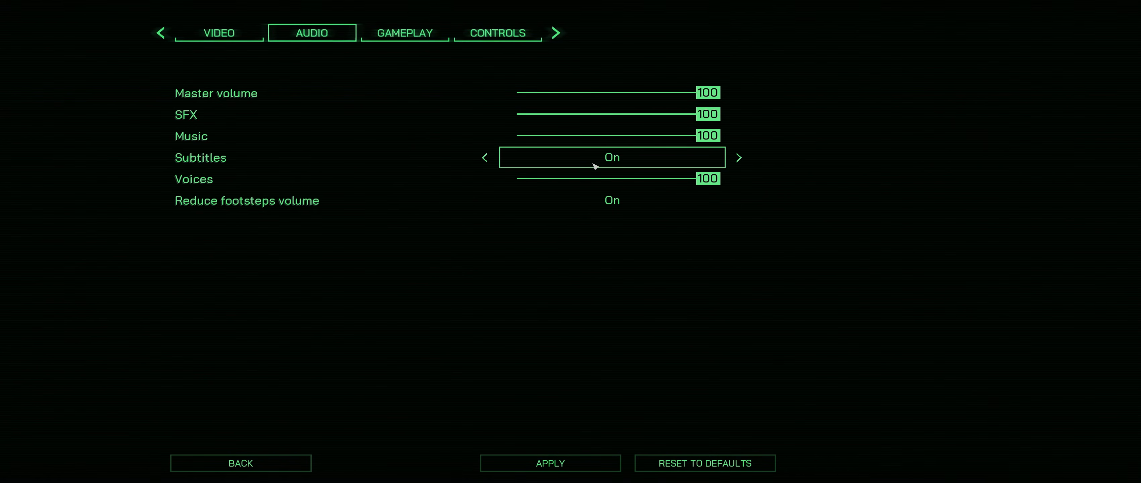
pyautogui.moveTo(651, 163)
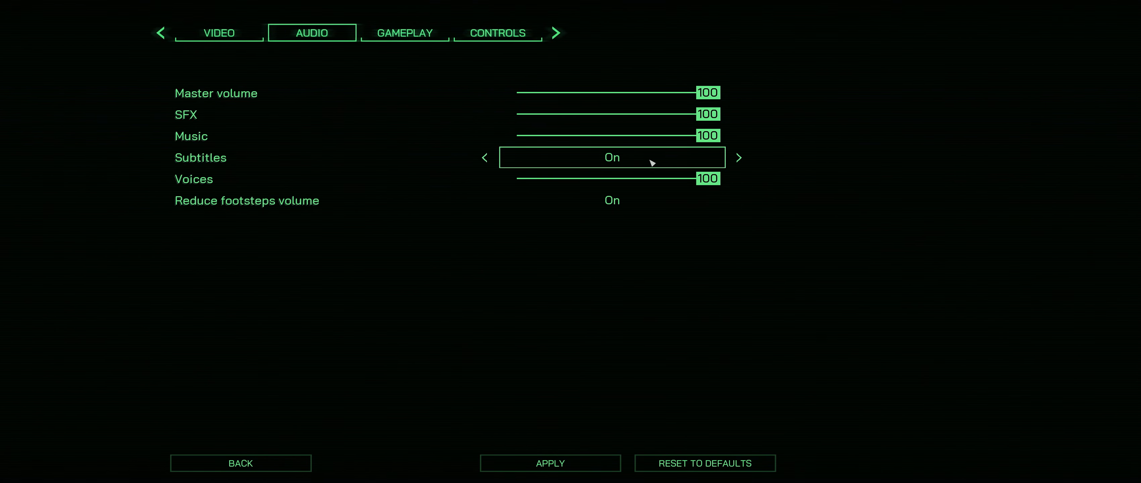
pyautogui.click(496, 33)
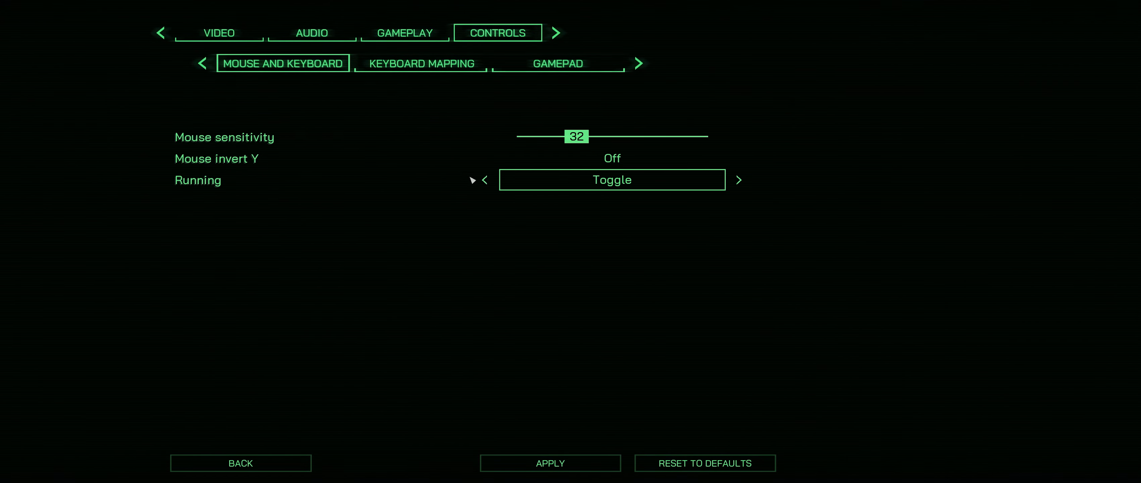
pyautogui.moveTo(547, 197)
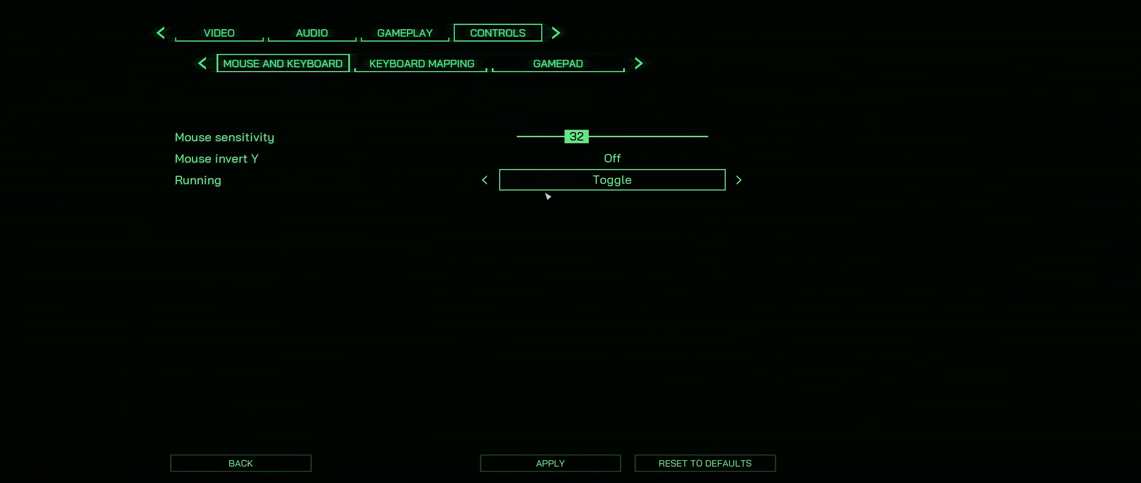
pyautogui.moveTo(516, 164)
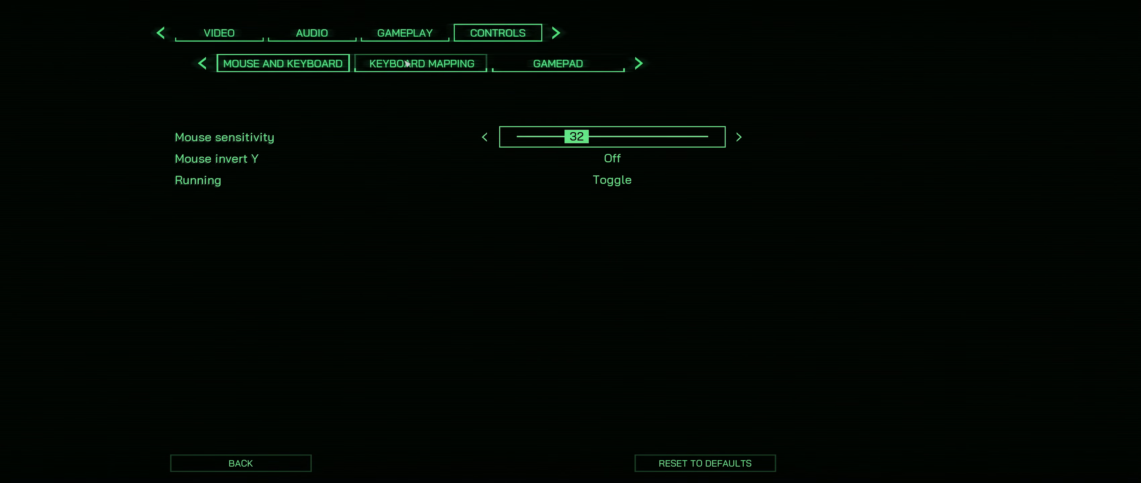
pyautogui.click(421, 63)
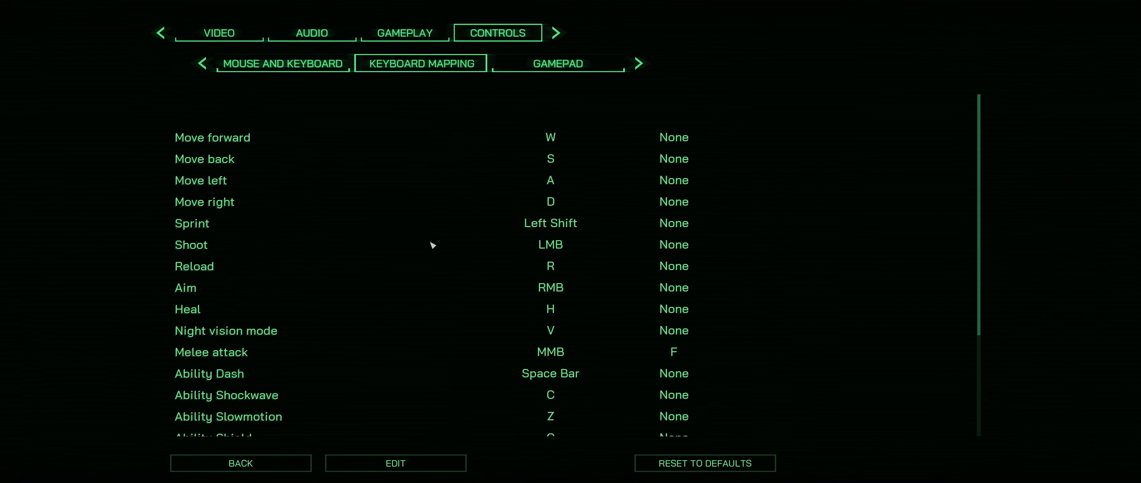
pyautogui.moveTo(426, 271)
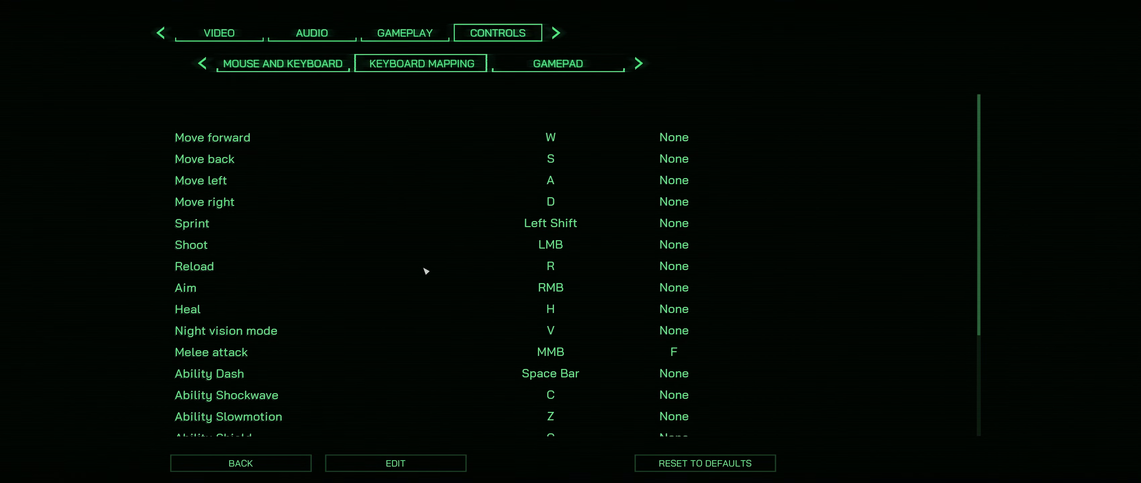
pyautogui.moveTo(412, 273)
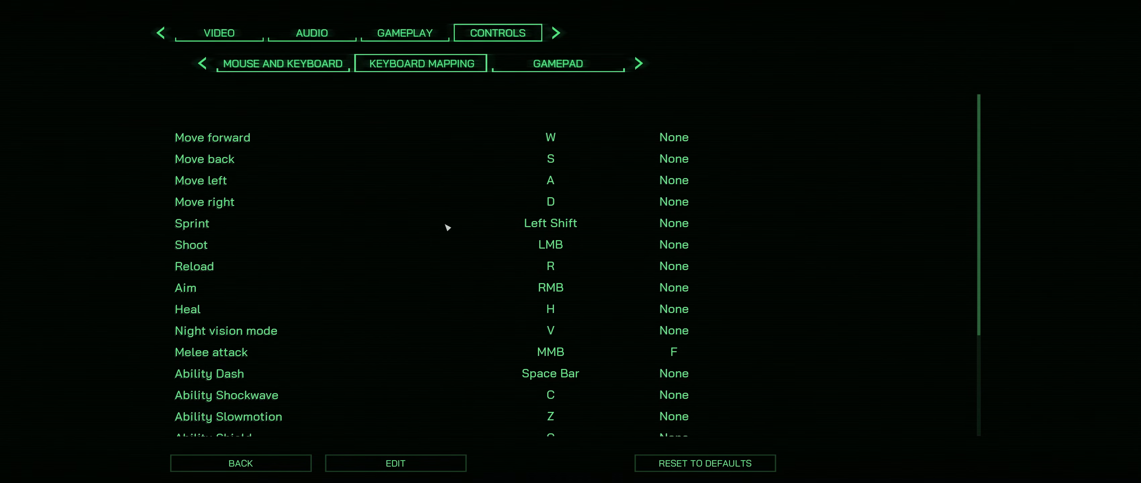
pyautogui.moveTo(295, 190)
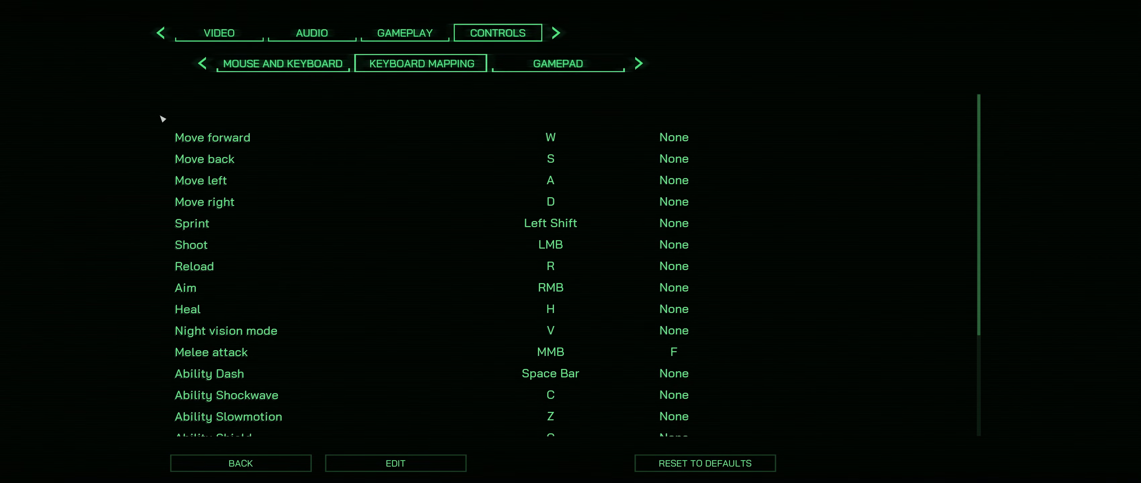
pyautogui.moveTo(292, 265)
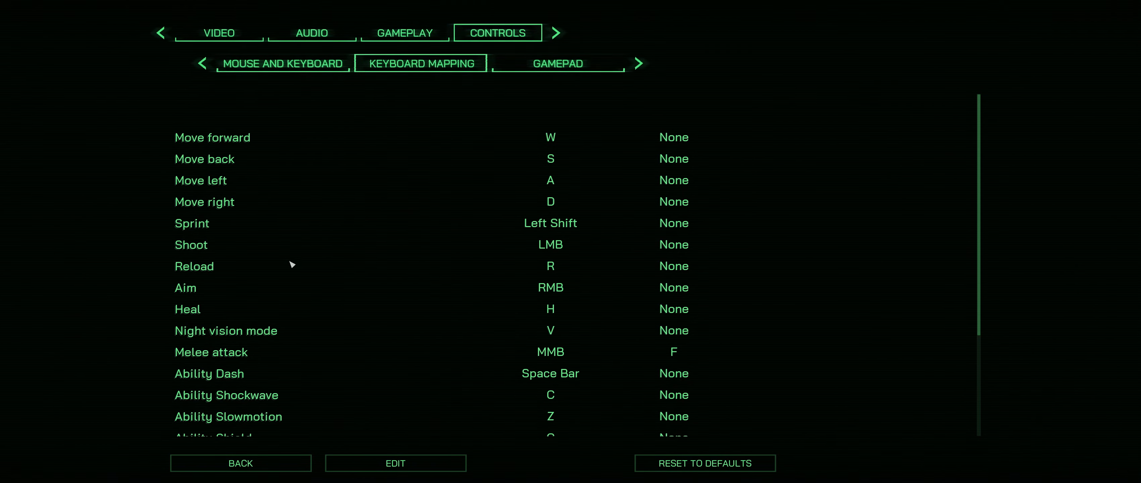
pyautogui.click(550, 265)
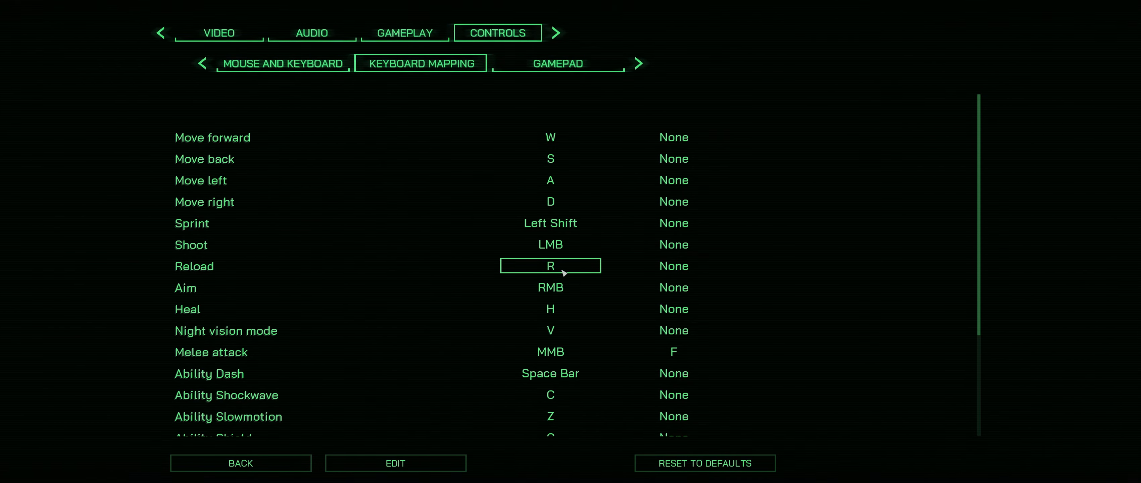
pyautogui.moveTo(560, 271)
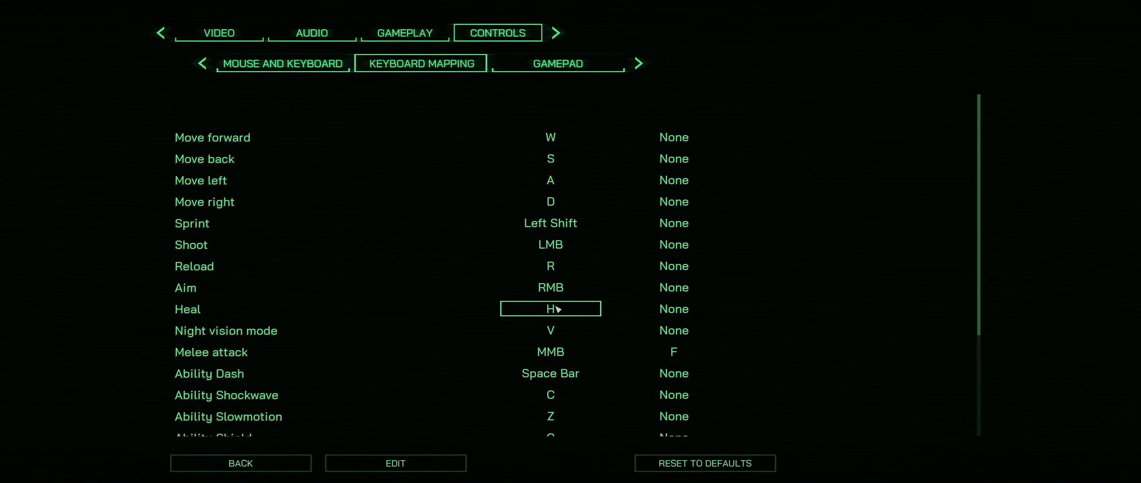
pyautogui.click(550, 180)
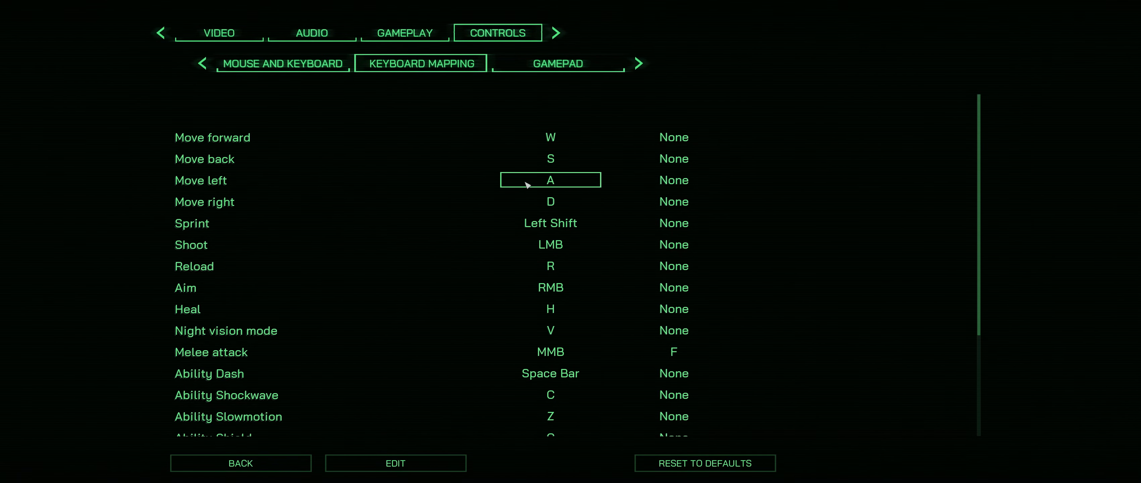
pyautogui.scroll(-3)
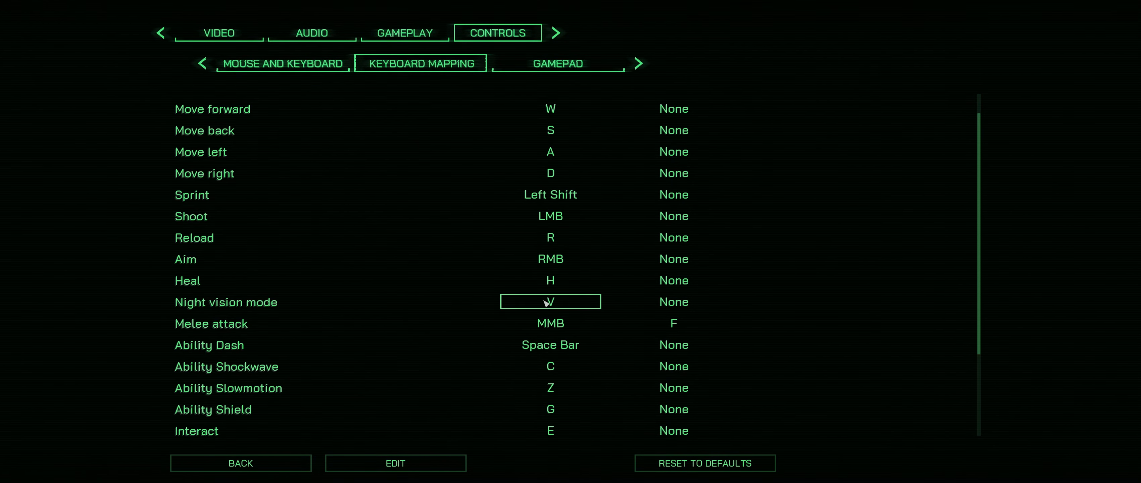
pyautogui.moveTo(546, 303)
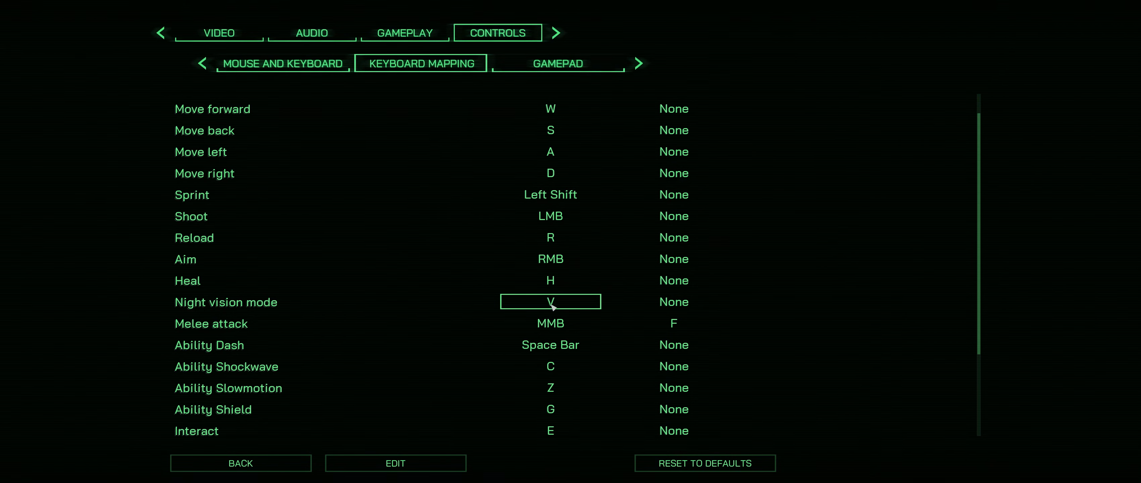
pyautogui.scroll(-3)
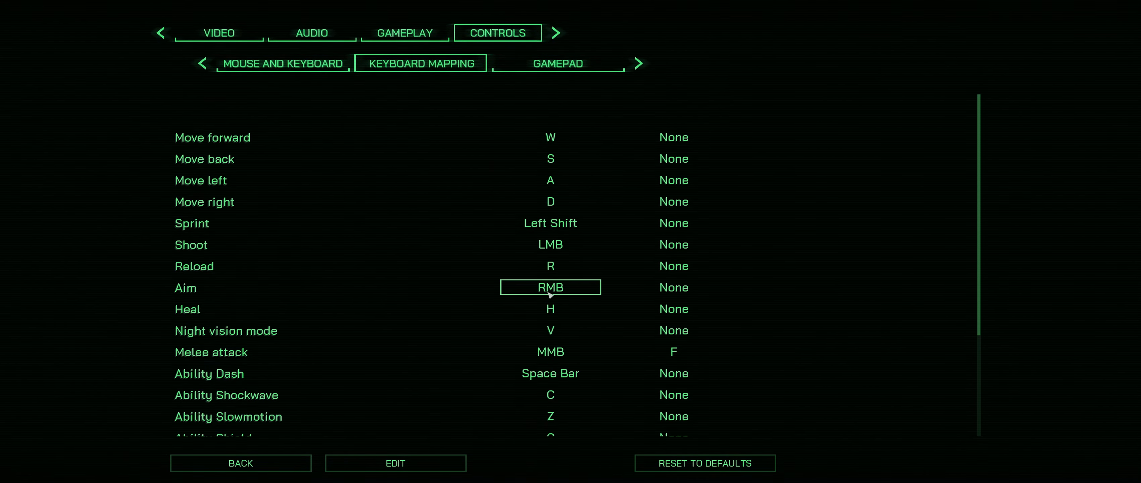
pyautogui.scroll(-3)
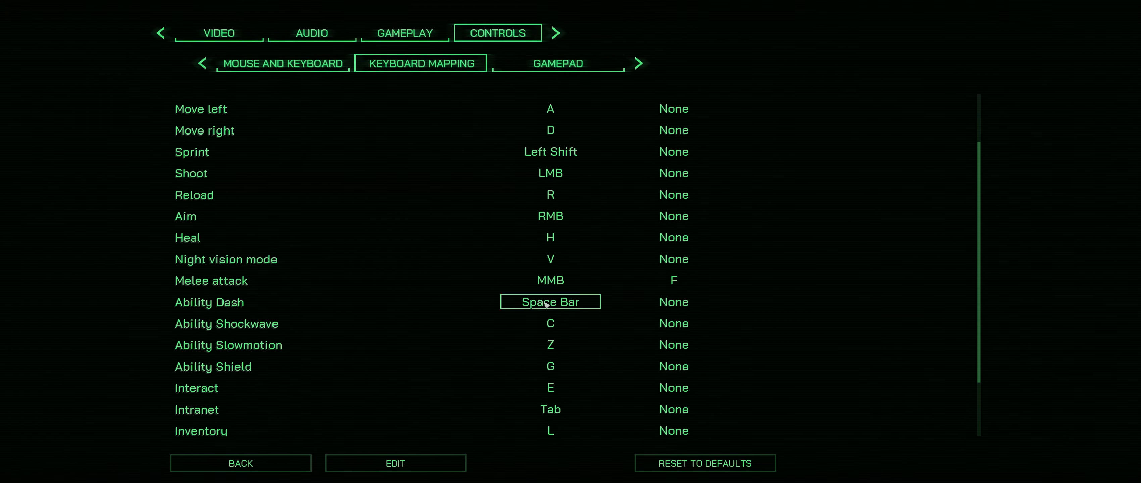
pyautogui.click(550, 387)
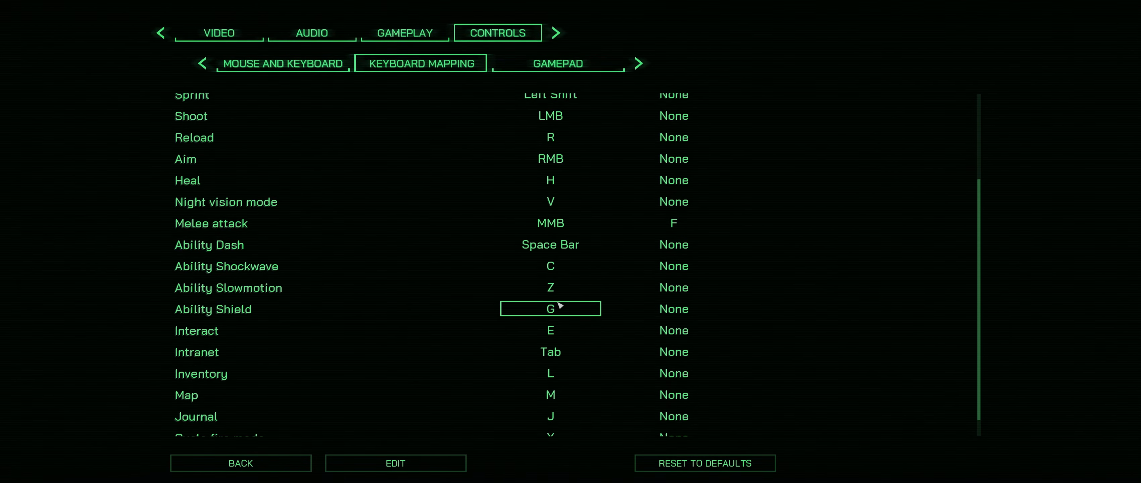
pyautogui.click(551, 352)
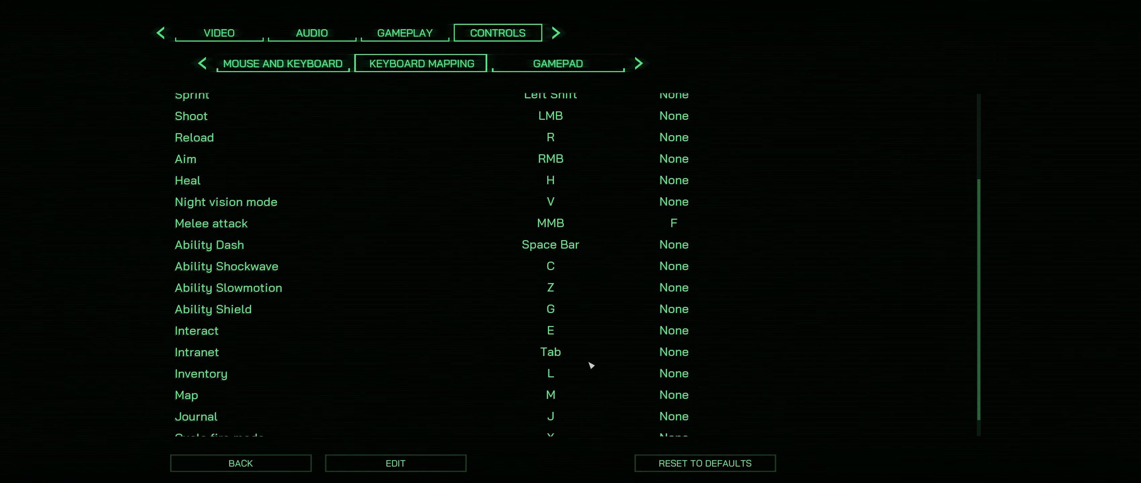
pyautogui.scroll(-3)
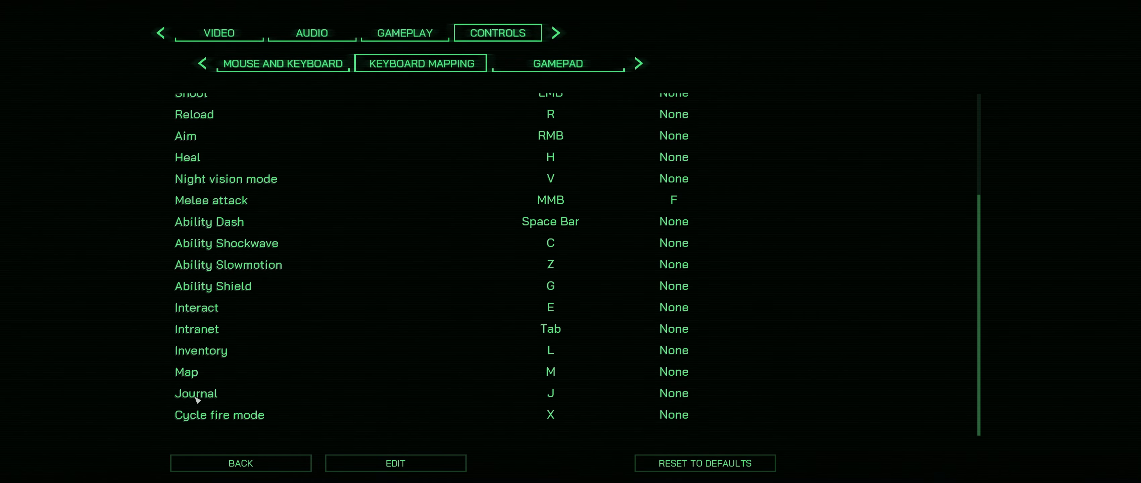
pyautogui.click(550, 415)
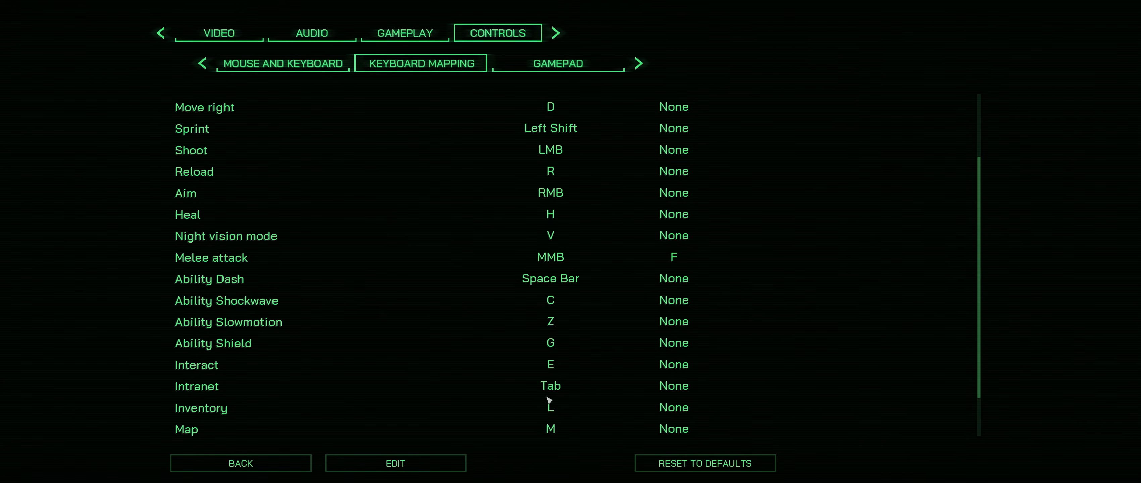
pyautogui.click(550, 213)
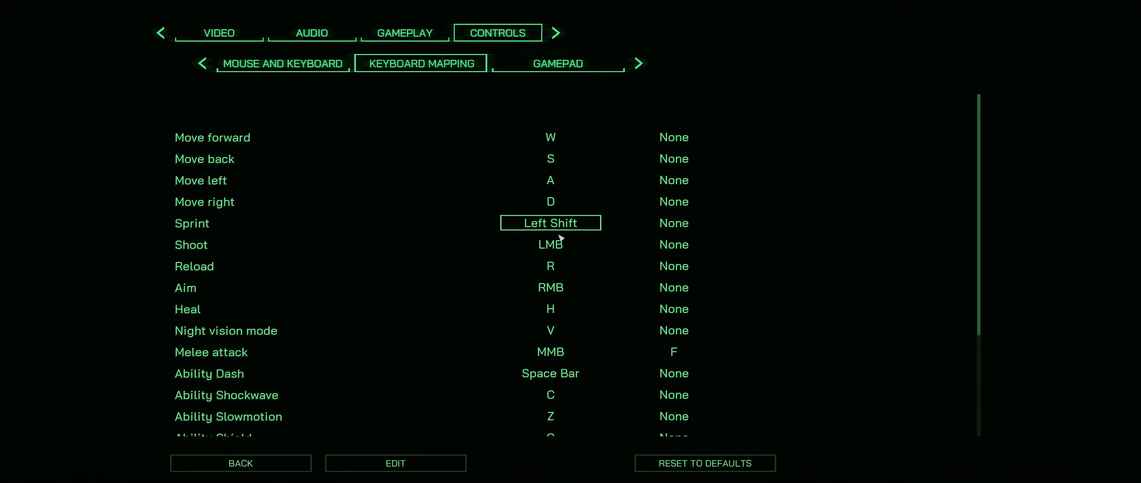
pyautogui.scroll(-3)
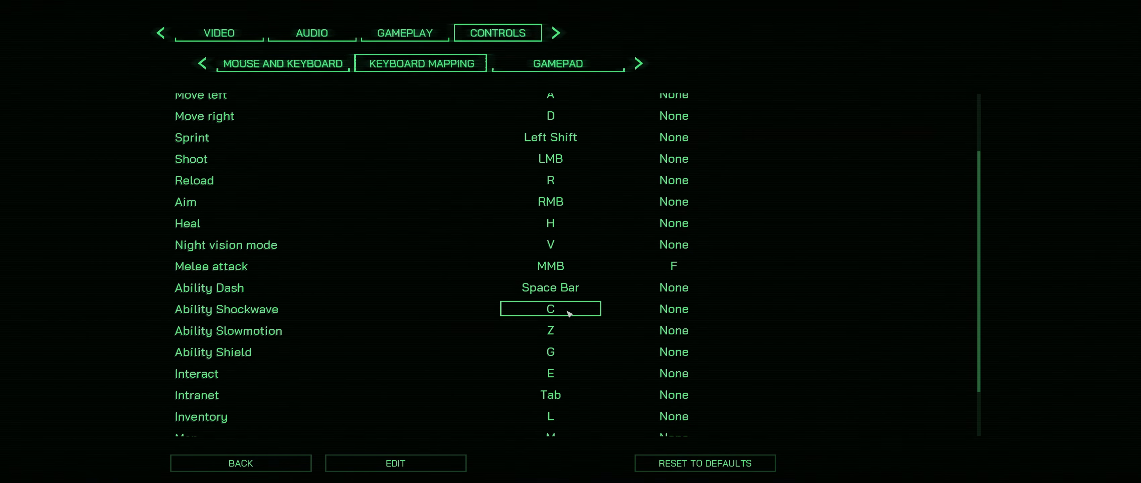
pyautogui.scroll(-3)
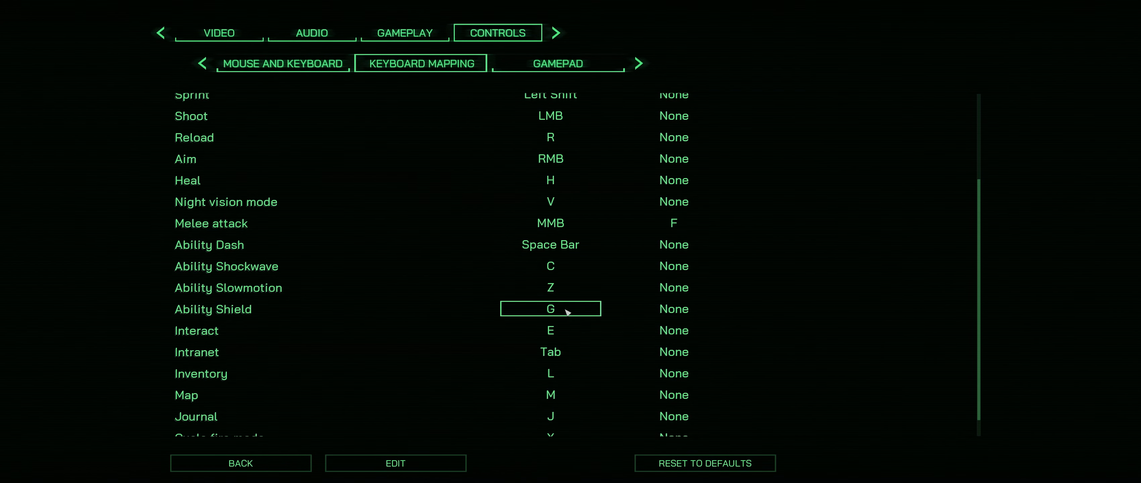
# - Browse the keyboard mapping list and rebind Night vision mode to F
pyautogui.click(550, 309)
pyautogui.write('Q')
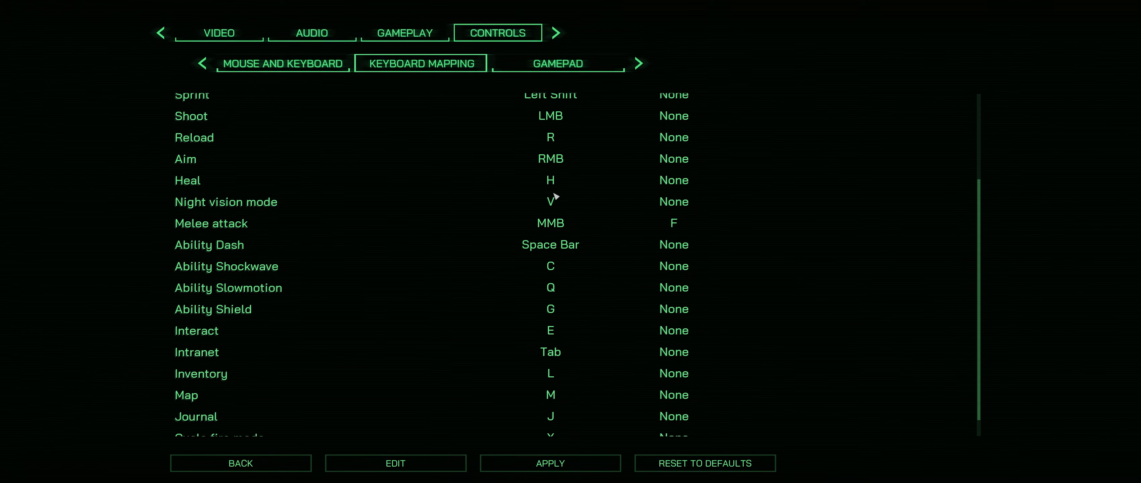
pyautogui.click(551, 180)
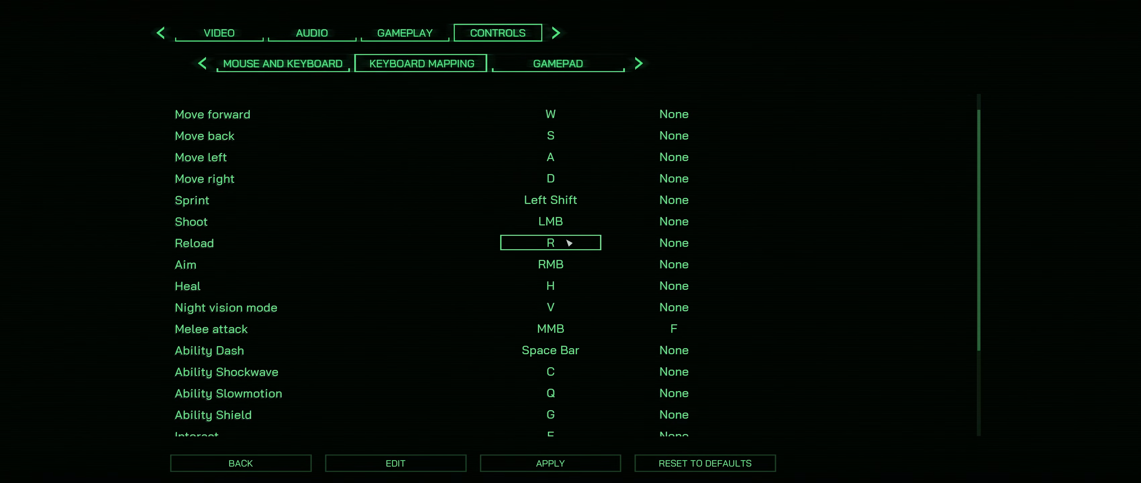
pyautogui.scroll(-3)
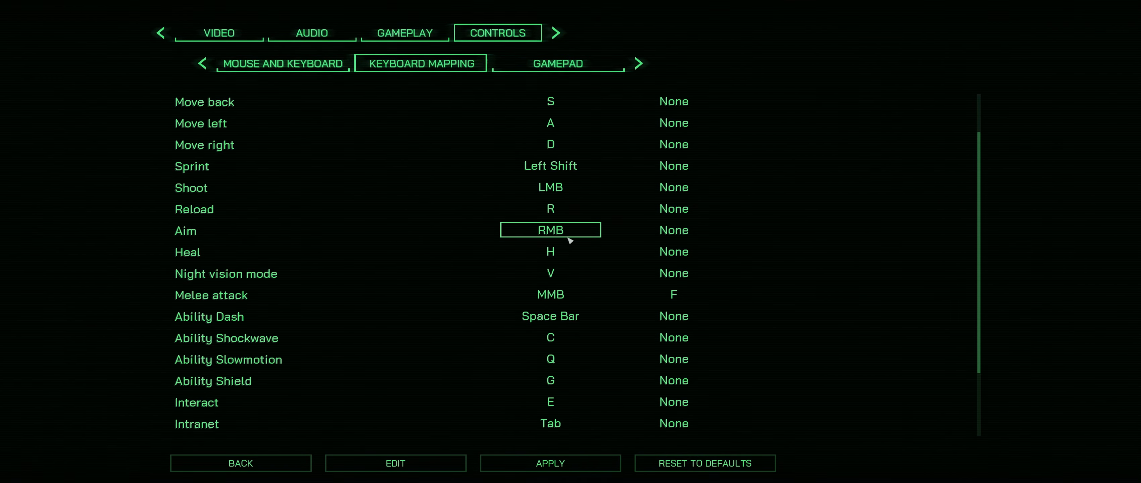
pyautogui.scroll(-3)
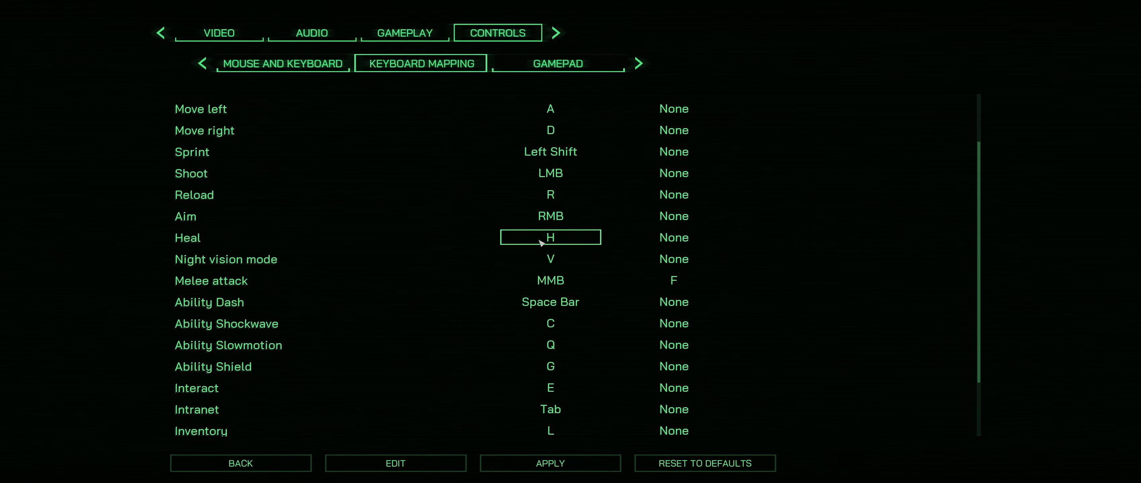
pyautogui.click(550, 259)
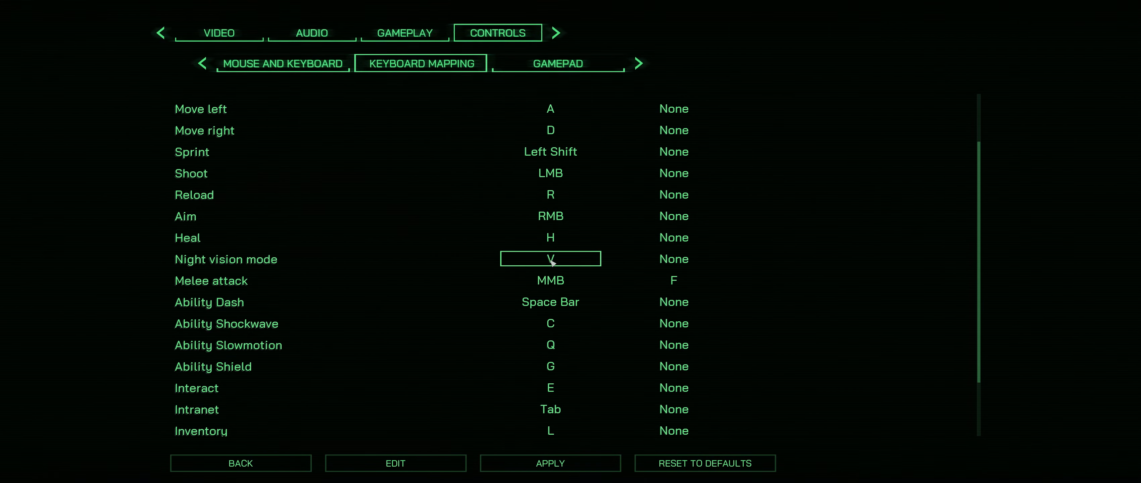
pyautogui.click(550, 280)
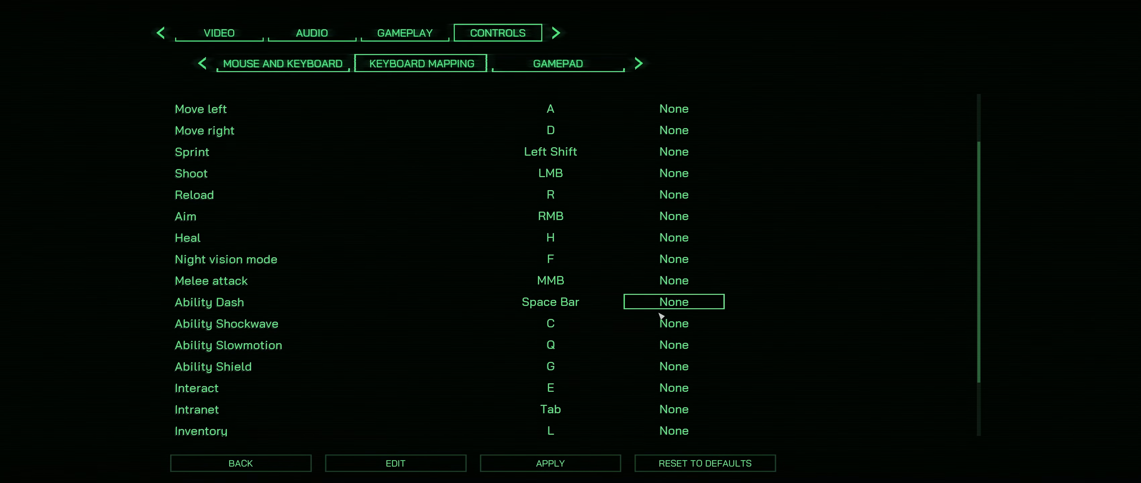
pyautogui.moveTo(474, 252)
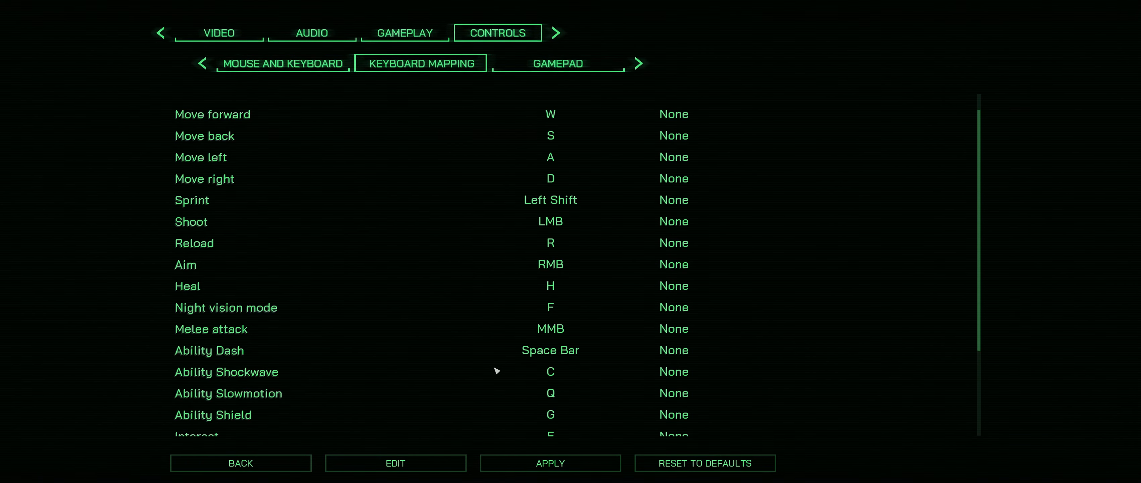
# - Rebind Heal to 1 and return to the Video settings tab
pyautogui.click(550, 350)
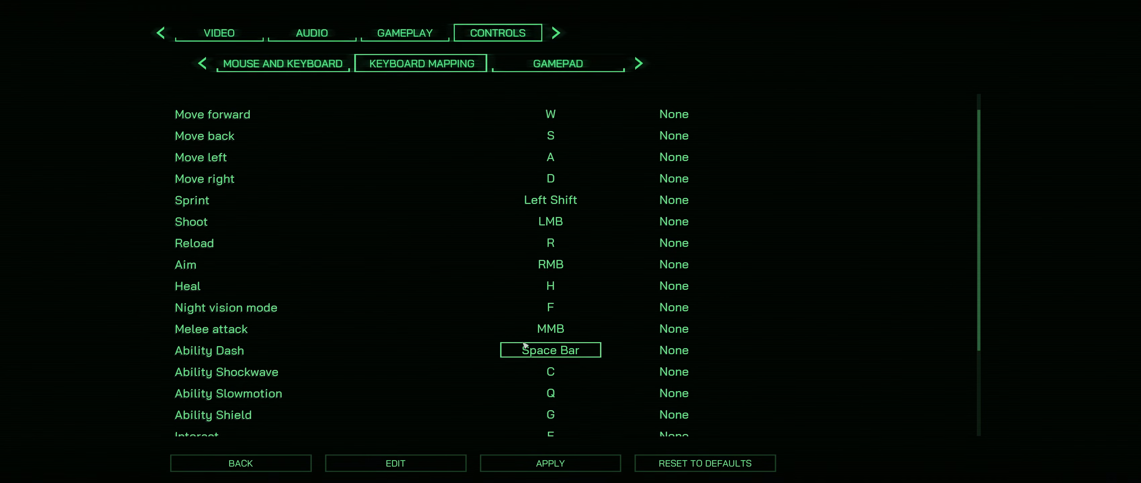
pyautogui.click(550, 285)
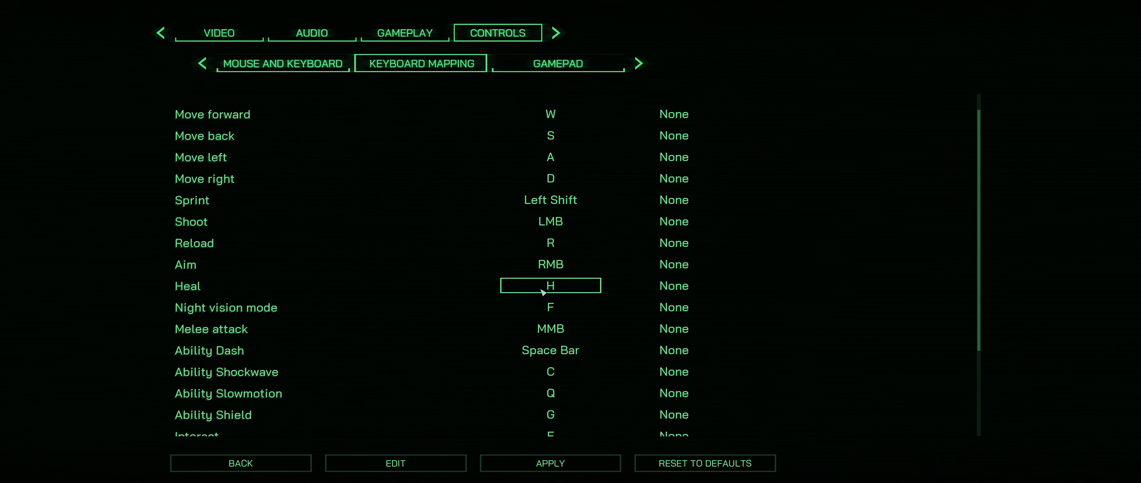
pyautogui.moveTo(544, 291)
pyautogui.write('1')
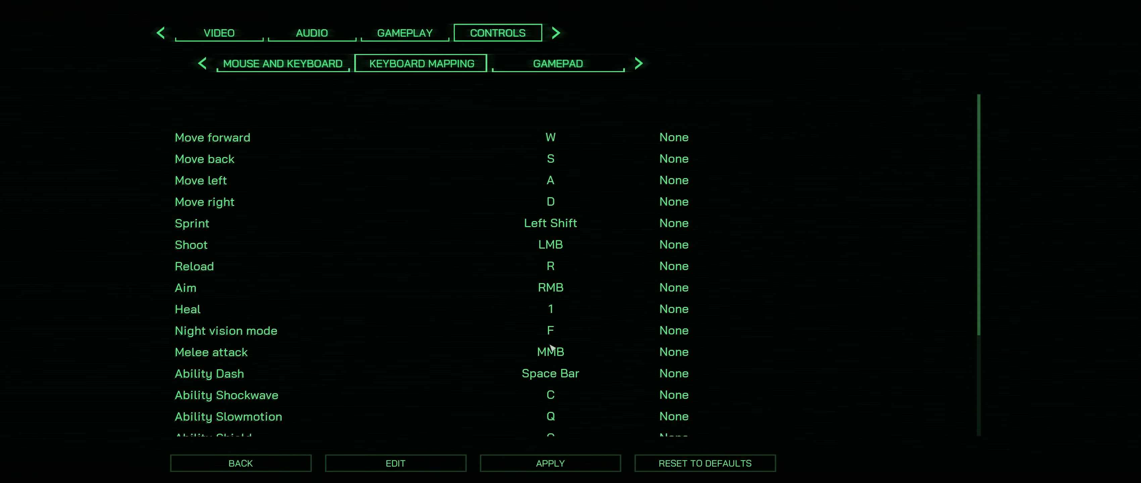
pyautogui.scroll(-3)
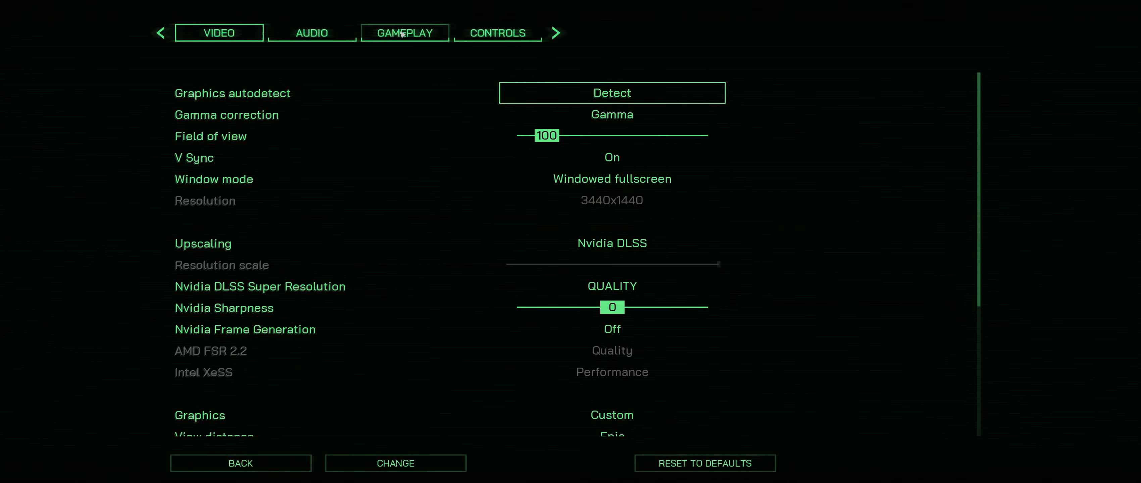
# - Review the Controls and Gameplay tabs, then leave options for the title menu
pyautogui.click(497, 33)
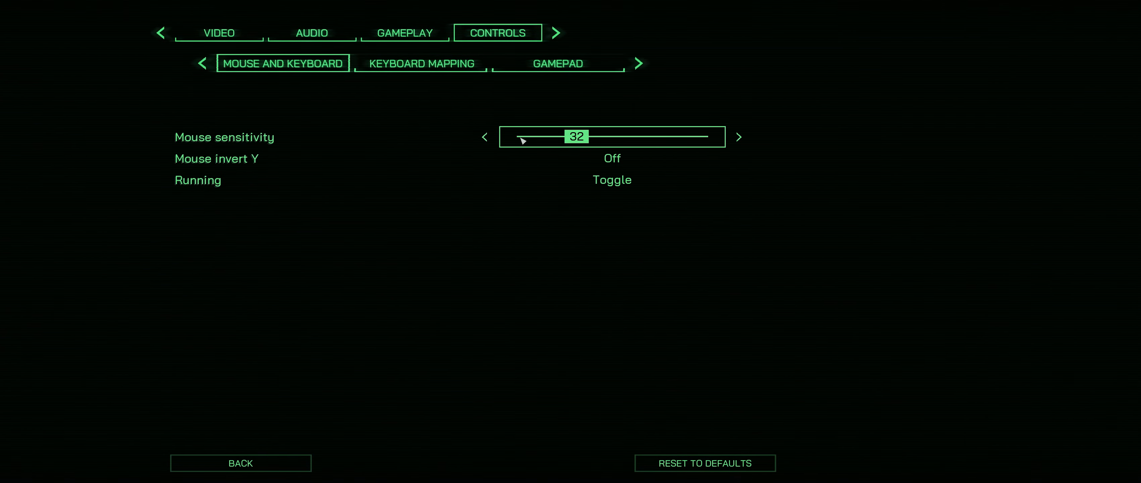
pyautogui.click(404, 32)
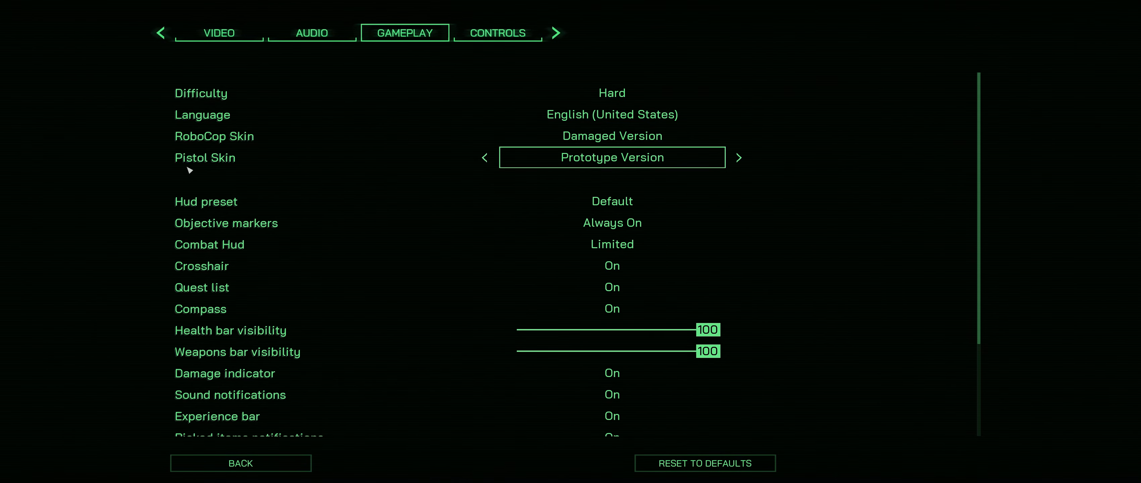
pyautogui.moveTo(622, 163)
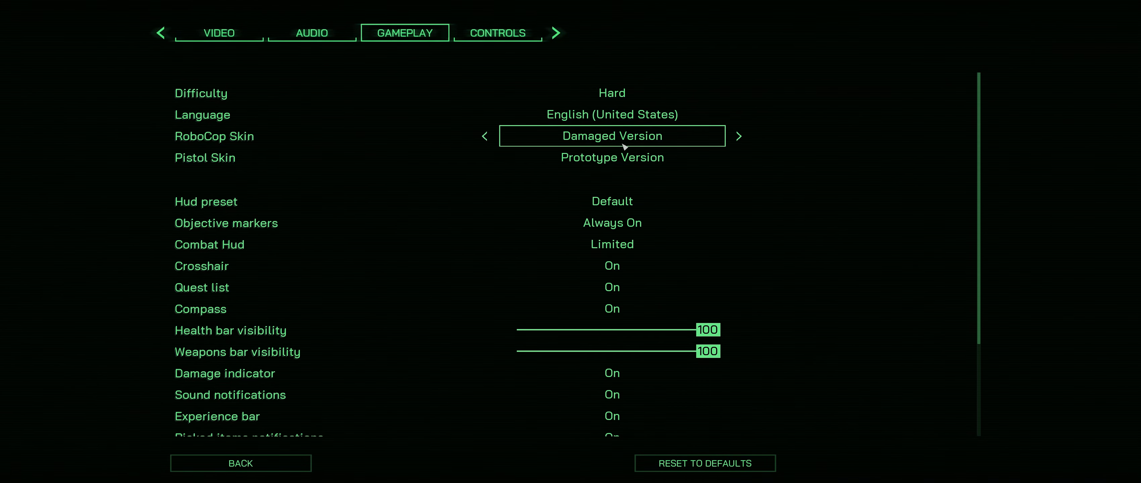
pyautogui.click(611, 244)
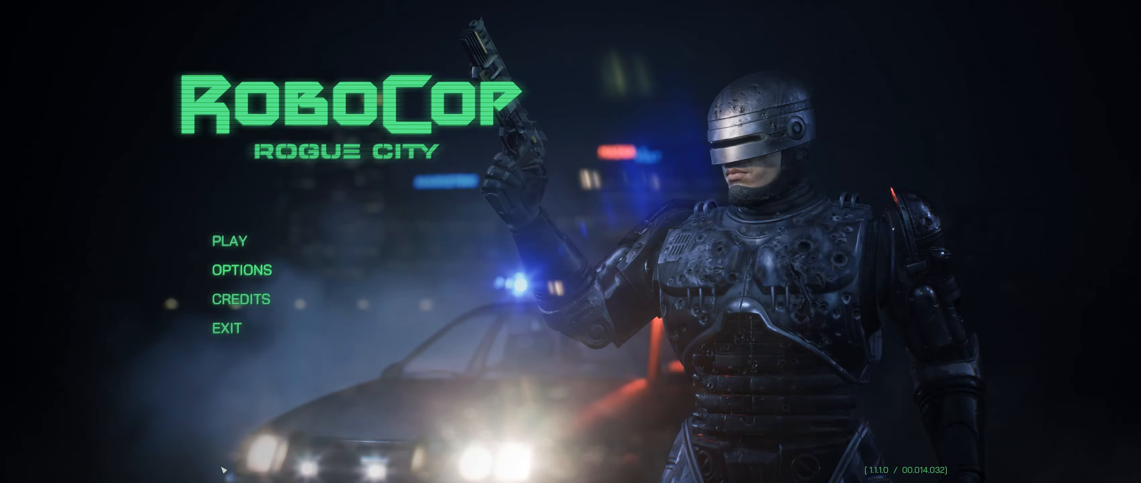
# - Choose Play to bring up the Choose Difficulty dialog with Hard highlighted
pyautogui.click(229, 241)
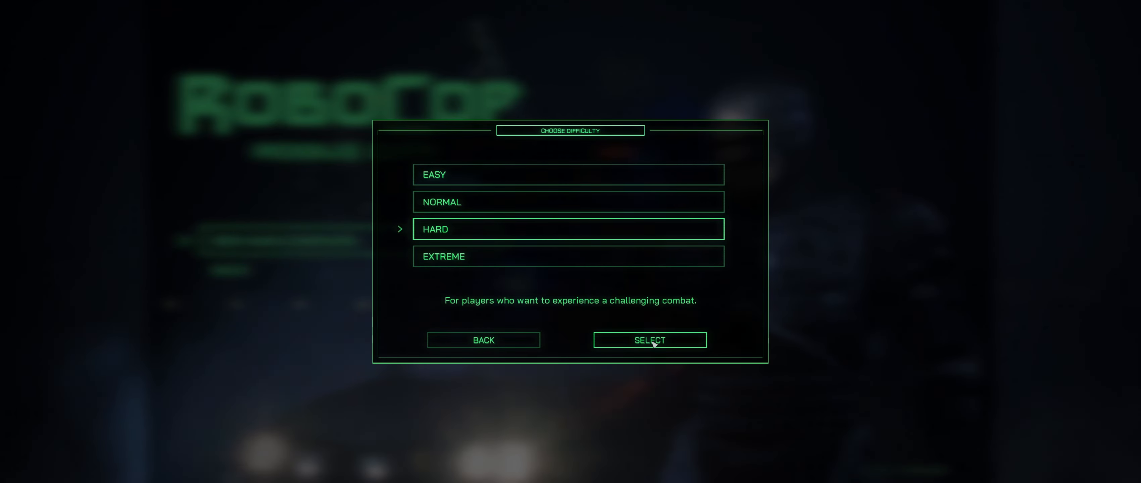
# - Confirm Hard difficulty and start the campaign through the intro into the alley
pyautogui.click(649, 339)
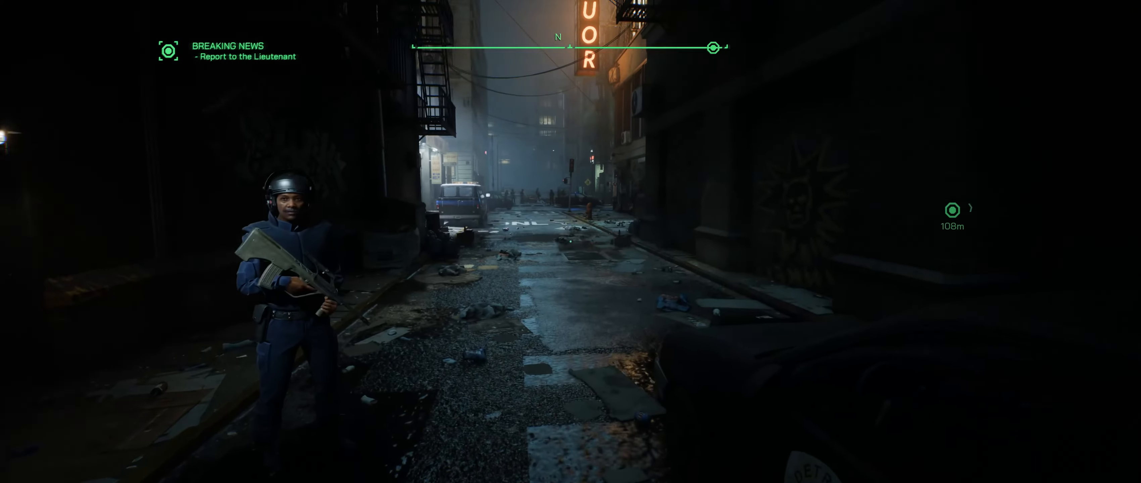
pyautogui.press('Escape')
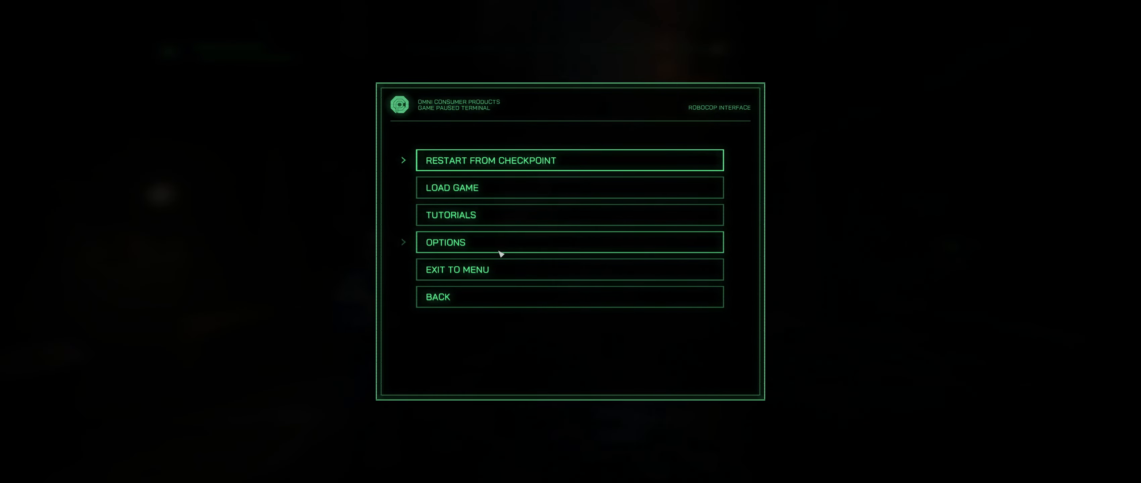
pyautogui.click(570, 242)
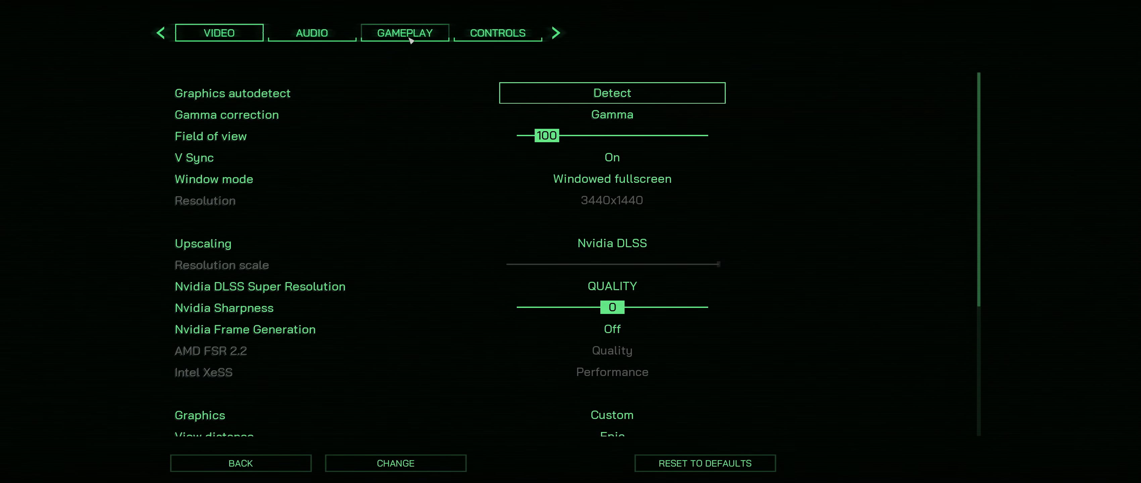
pyautogui.click(404, 33)
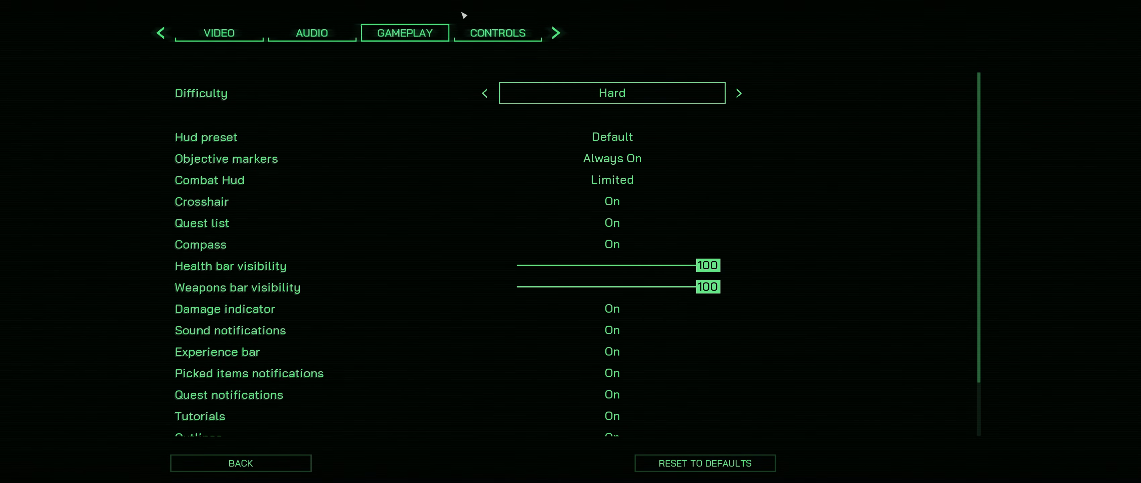
pyautogui.click(498, 33)
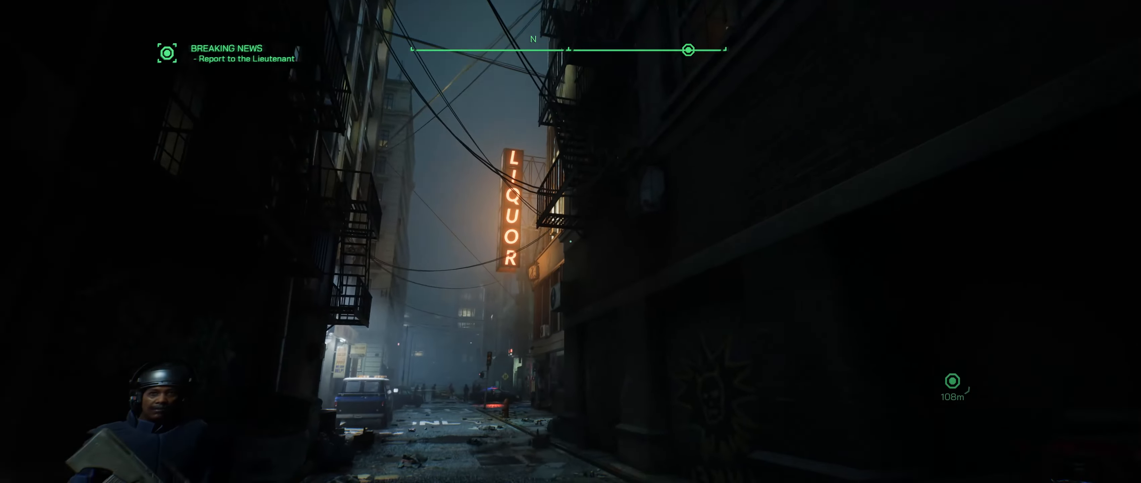
# - Walk through the dark alley to the taped-off police barricade
pyautogui.hscroll(3)
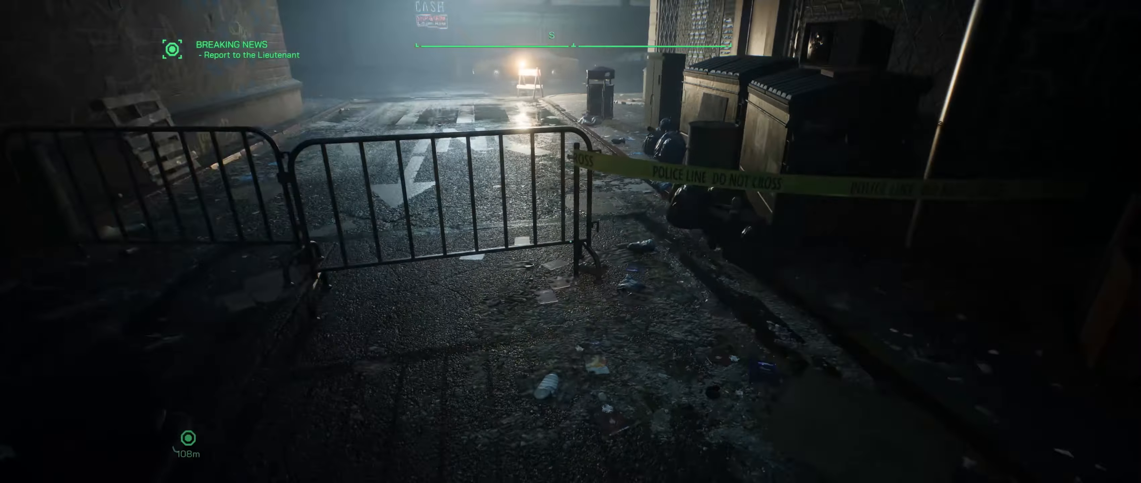
pyautogui.moveTo(570, 241)
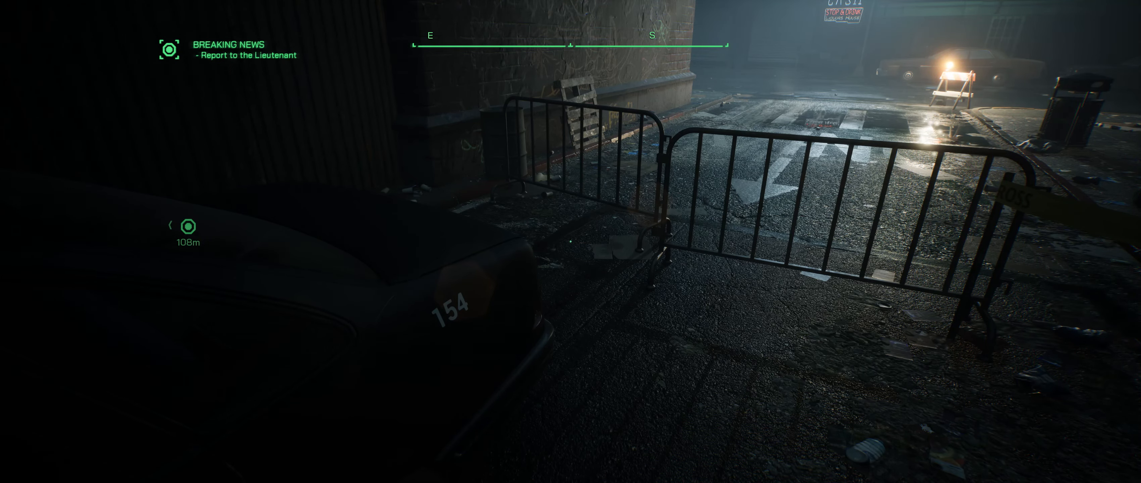
pyautogui.press('Escape')
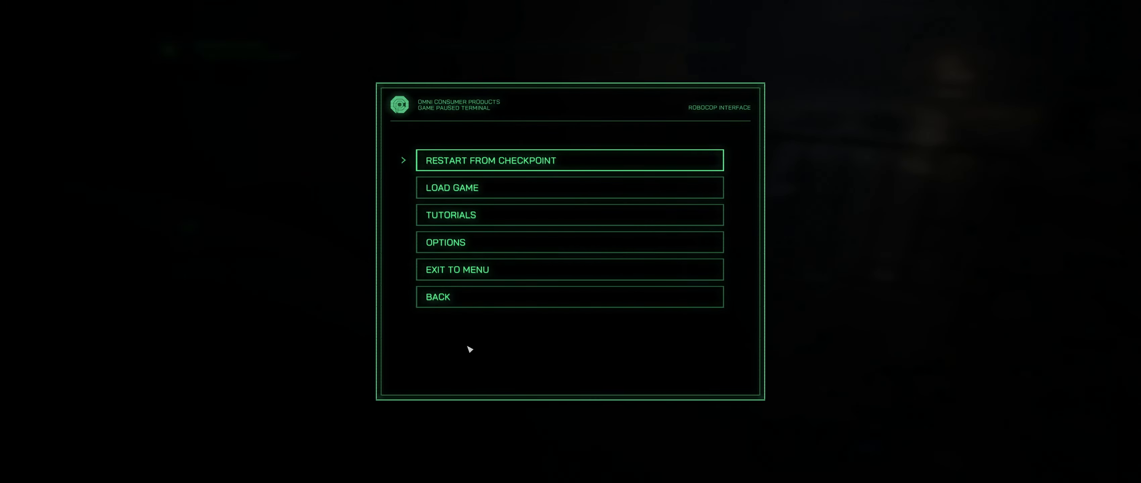
pyautogui.click(569, 241)
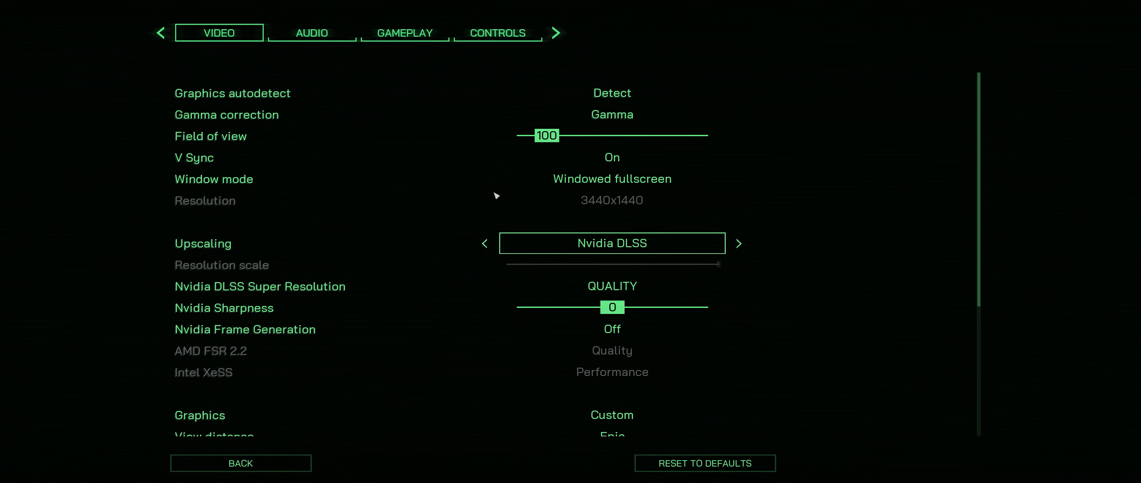
pyautogui.click(404, 33)
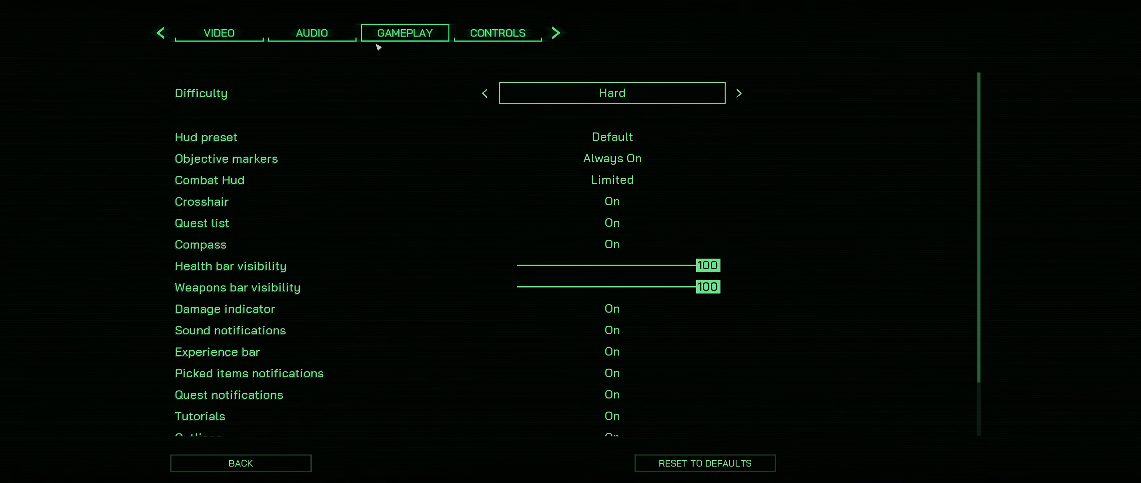
pyautogui.click(496, 33)
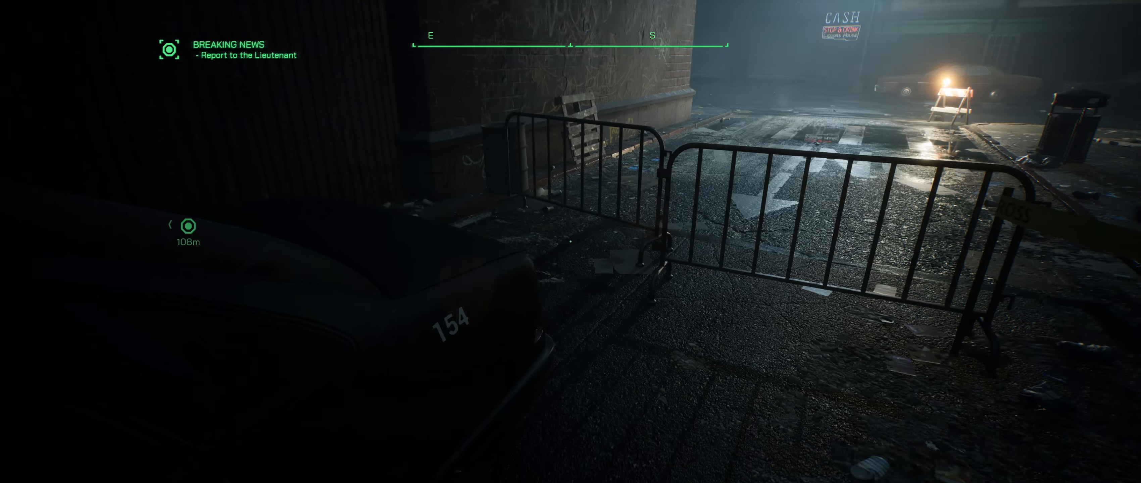
pyautogui.press('Escape')
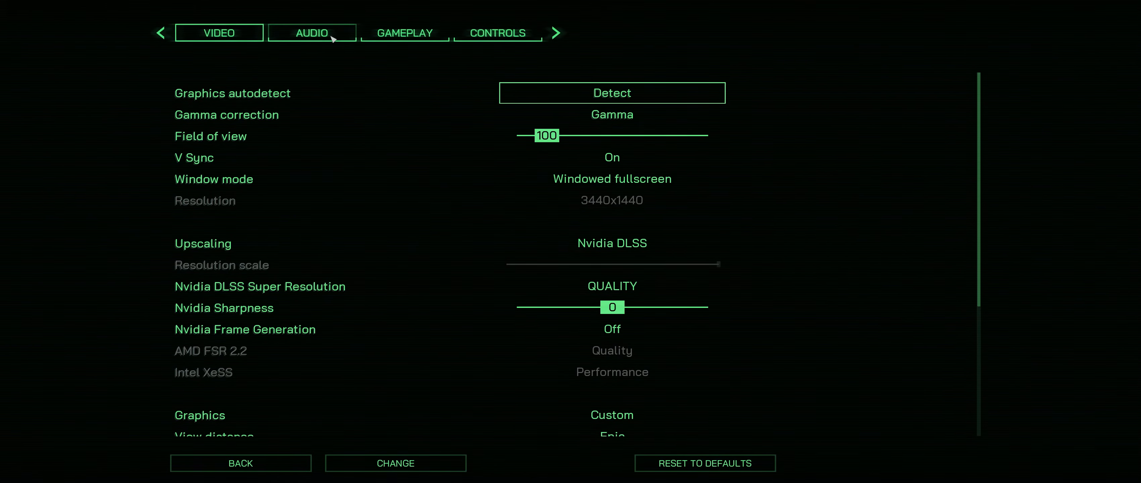
# - Glance at the Gameplay and Controls tabs, then leave settings toward the Channel 9 HQ map
pyautogui.click(404, 33)
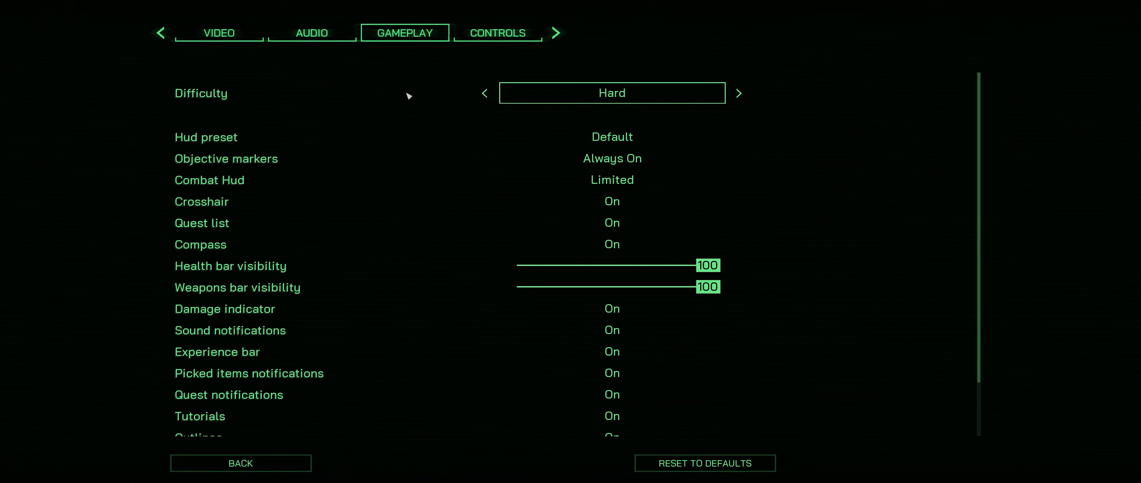
pyautogui.click(497, 33)
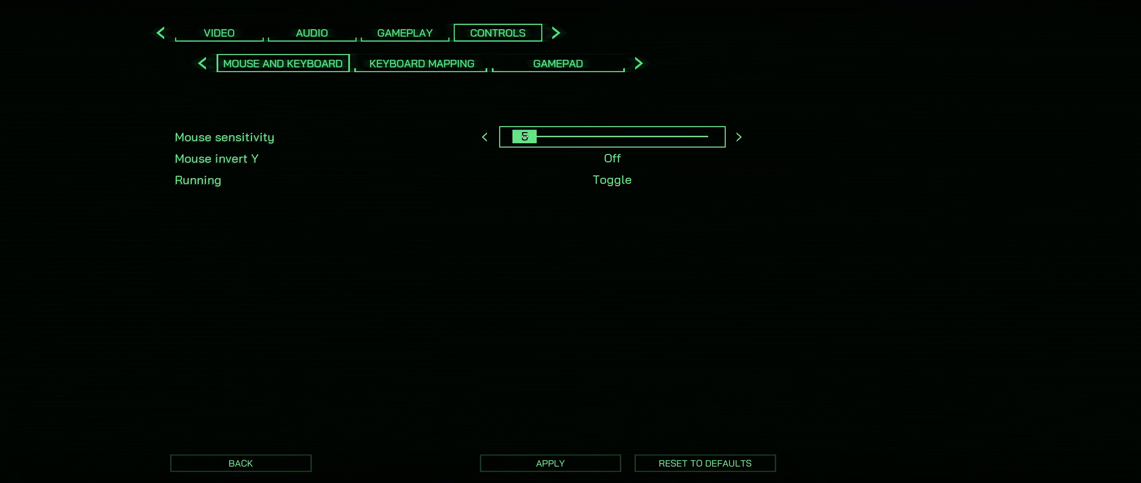
pyautogui.click(738, 137)
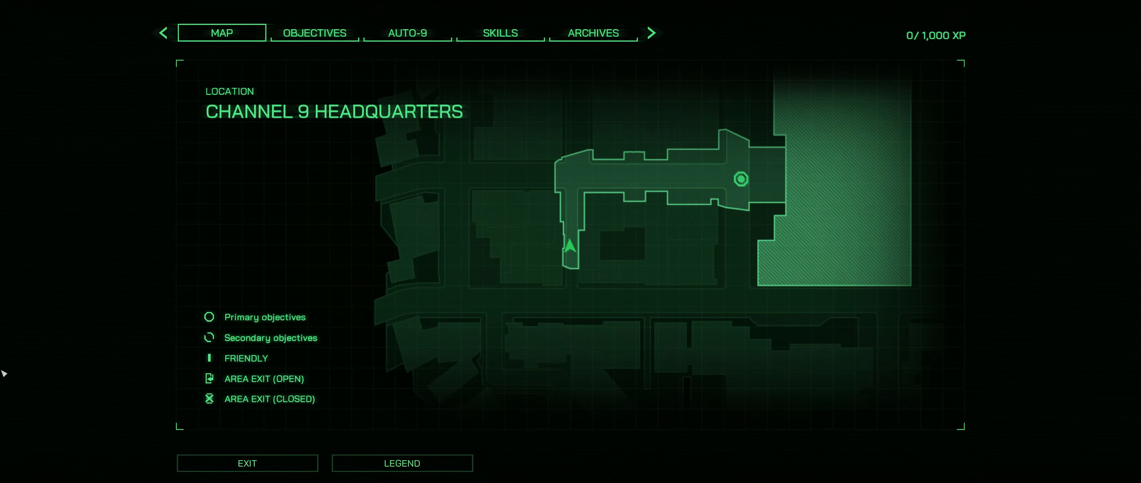
pyautogui.click(313, 33)
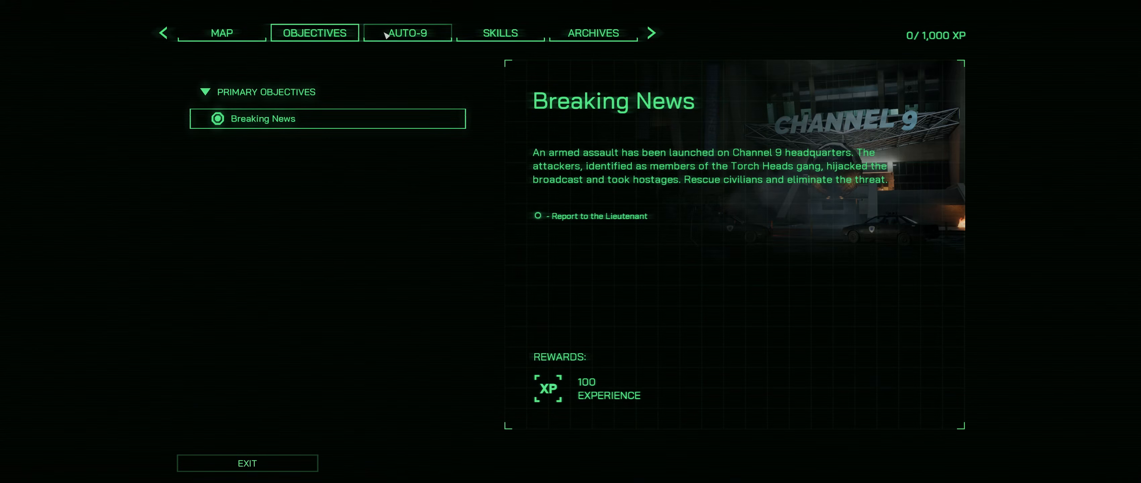
pyautogui.click(406, 33)
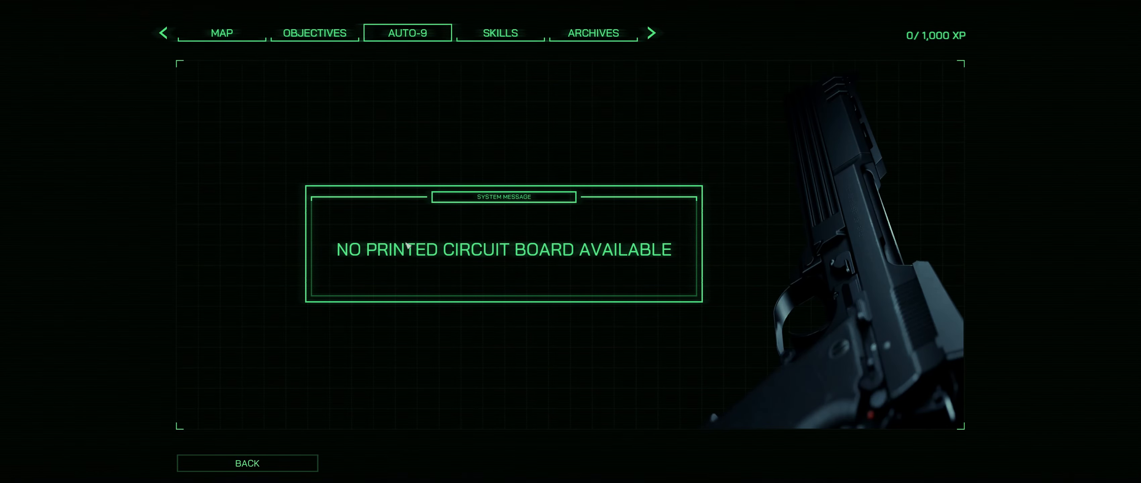
pyautogui.moveTo(611, 250)
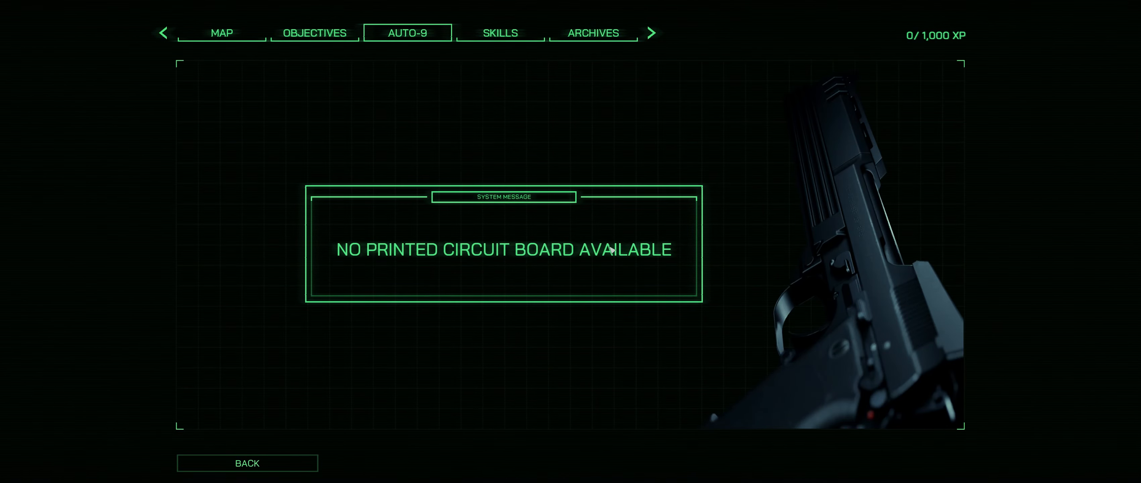
pyautogui.click(499, 33)
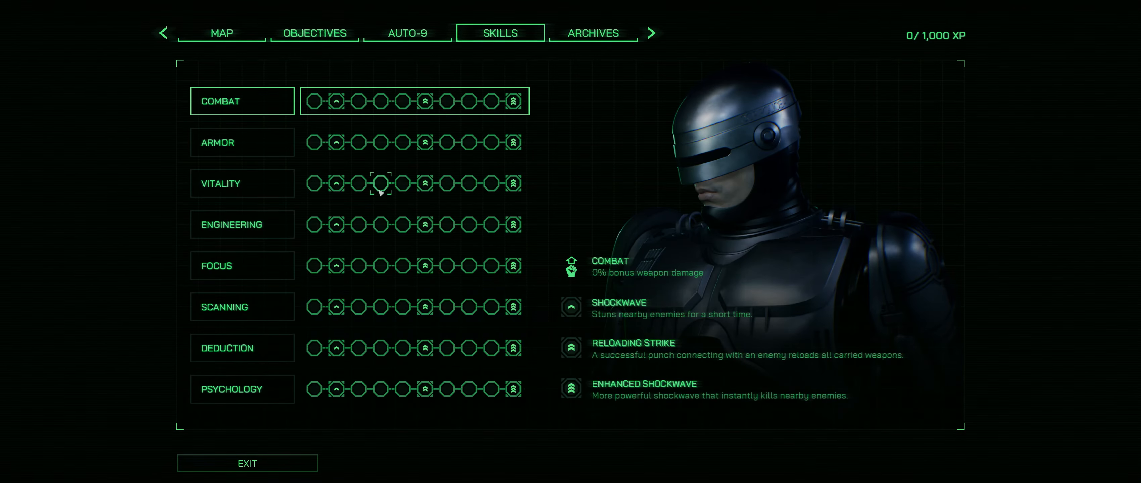
pyautogui.moveTo(332, 388)
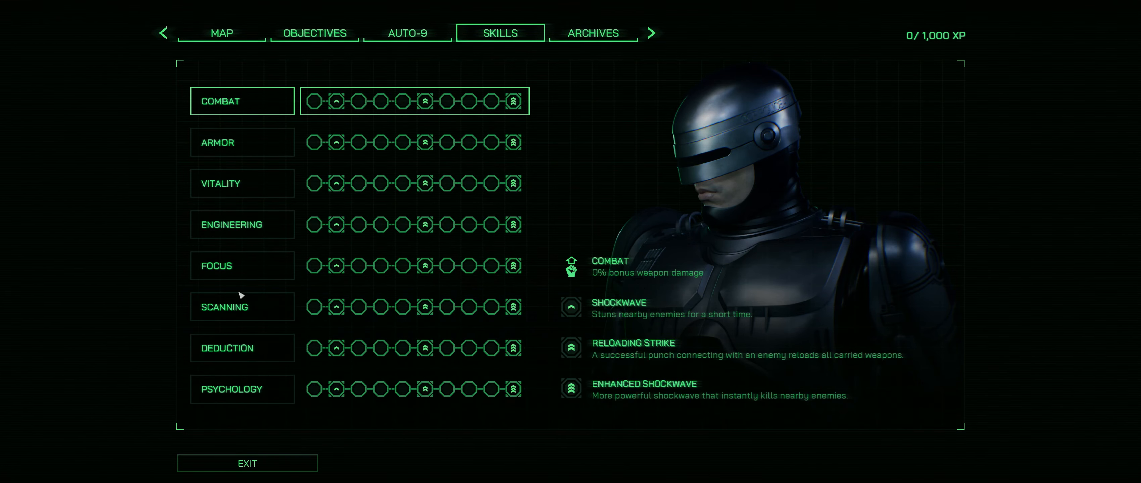
pyautogui.click(407, 33)
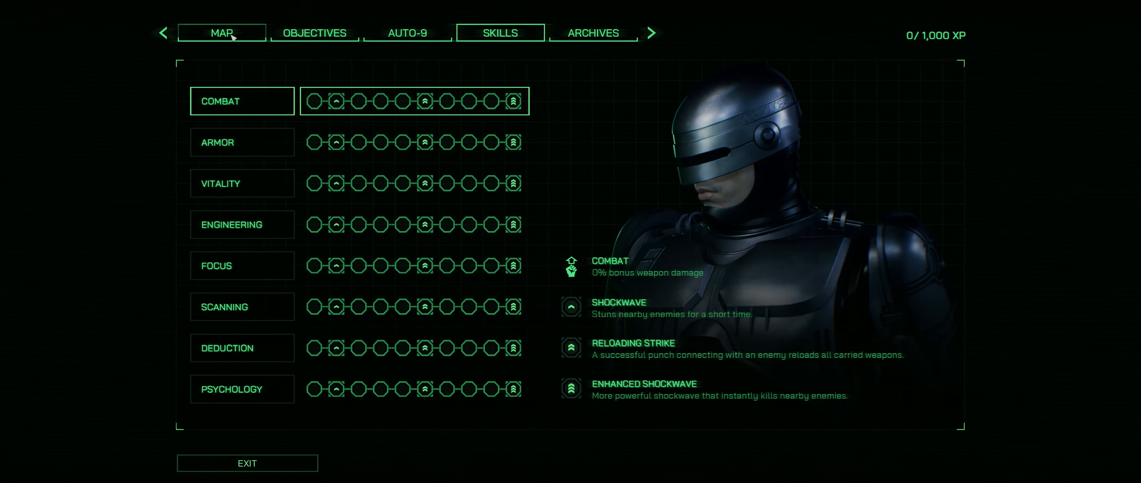
pyautogui.click(221, 33)
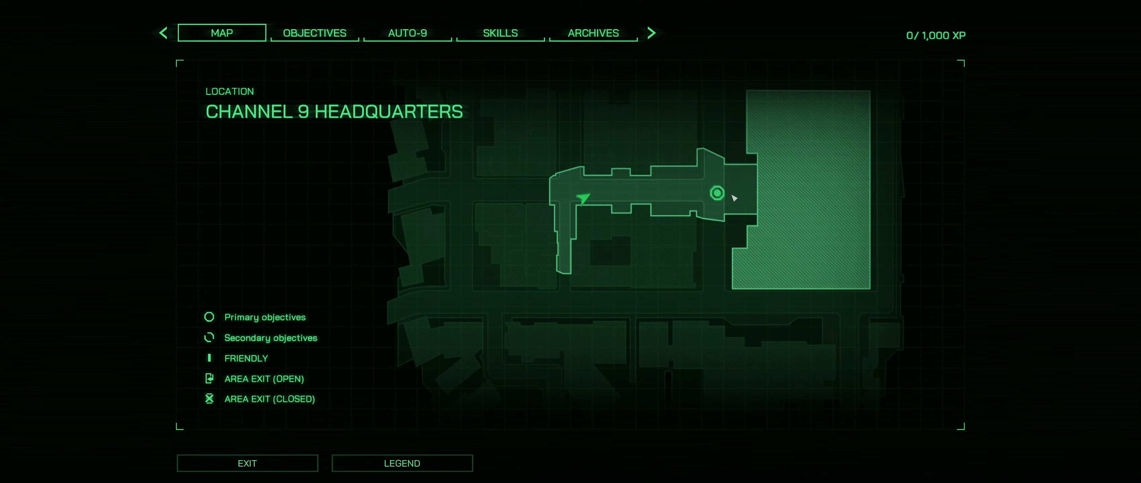
# - Exit the map screen and resume play on the neon-lit street with the Lieutenant marker 80m ahead
pyautogui.click(247, 464)
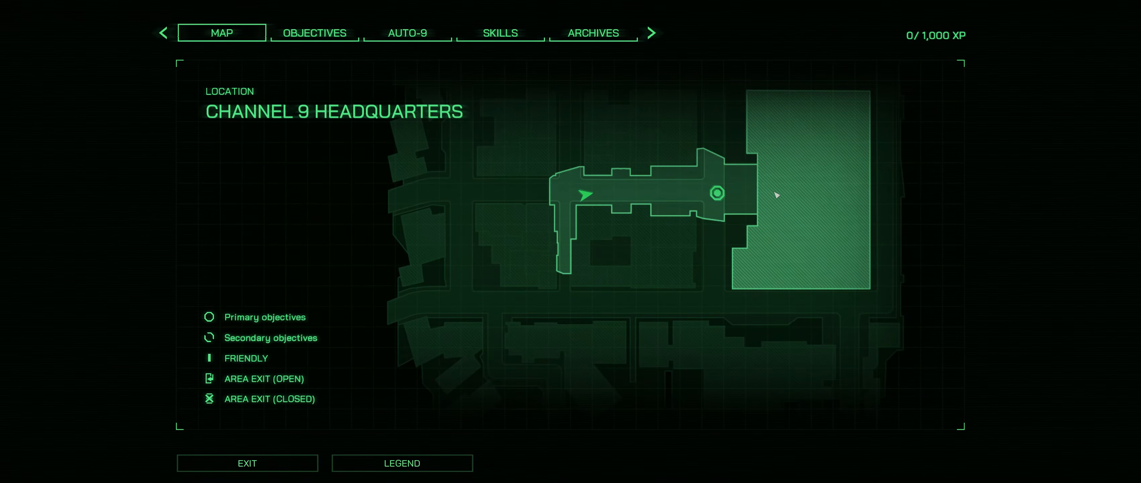
pyautogui.click(247, 463)
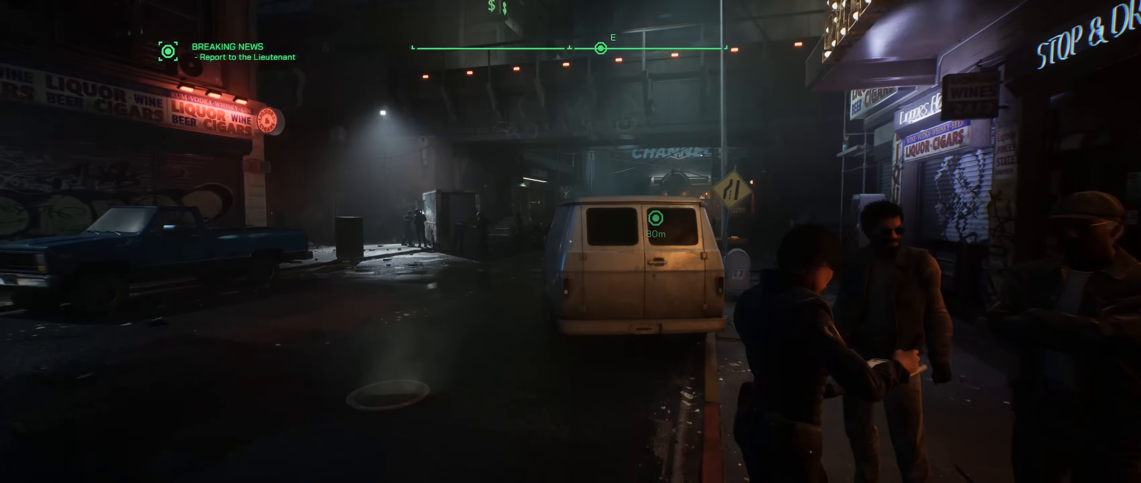
pyautogui.moveTo(571, 242)
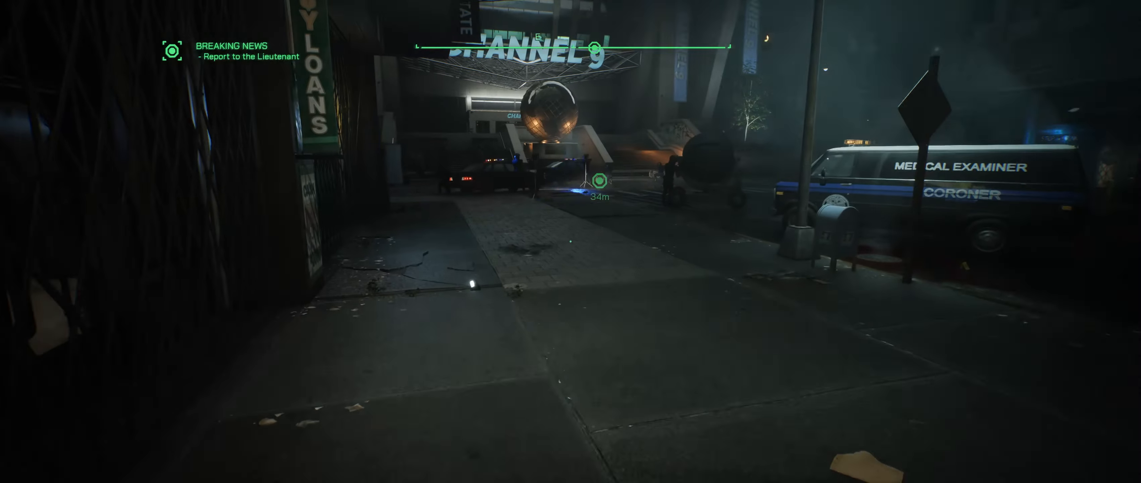
pyautogui.moveTo(571, 241)
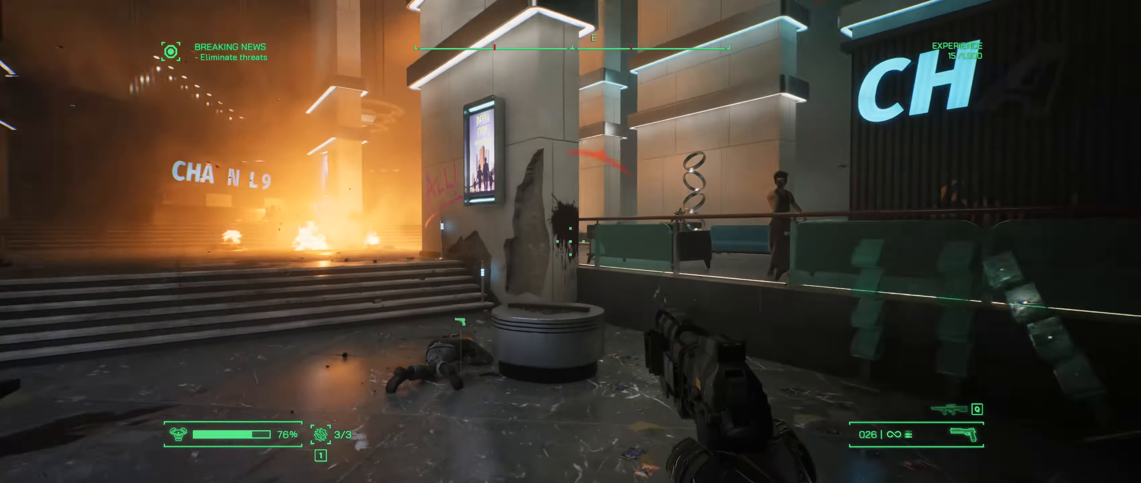
pyautogui.moveTo(570, 242)
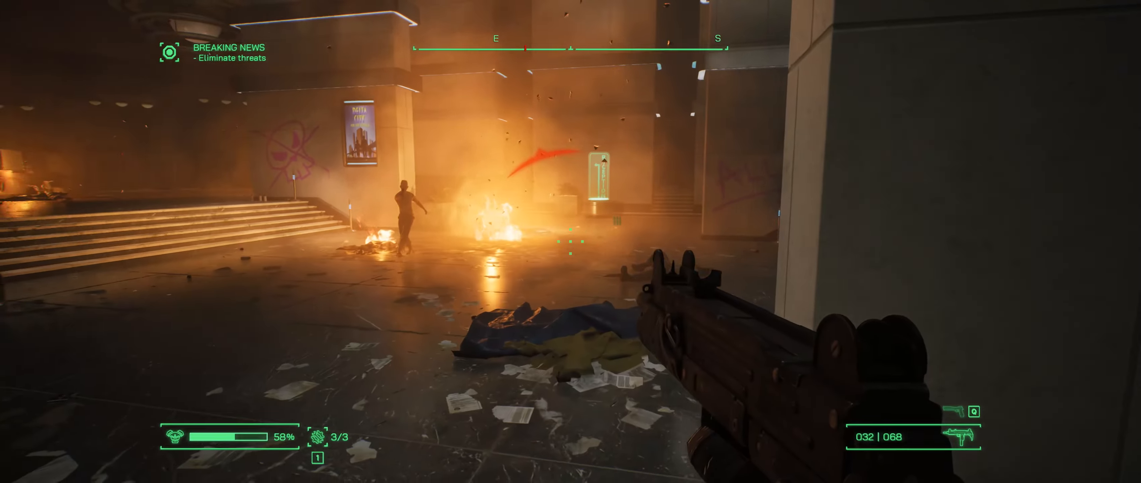
# - Shoot the gunman by the reception desk until he drops his Micro SMG
pyautogui.click(571, 242)
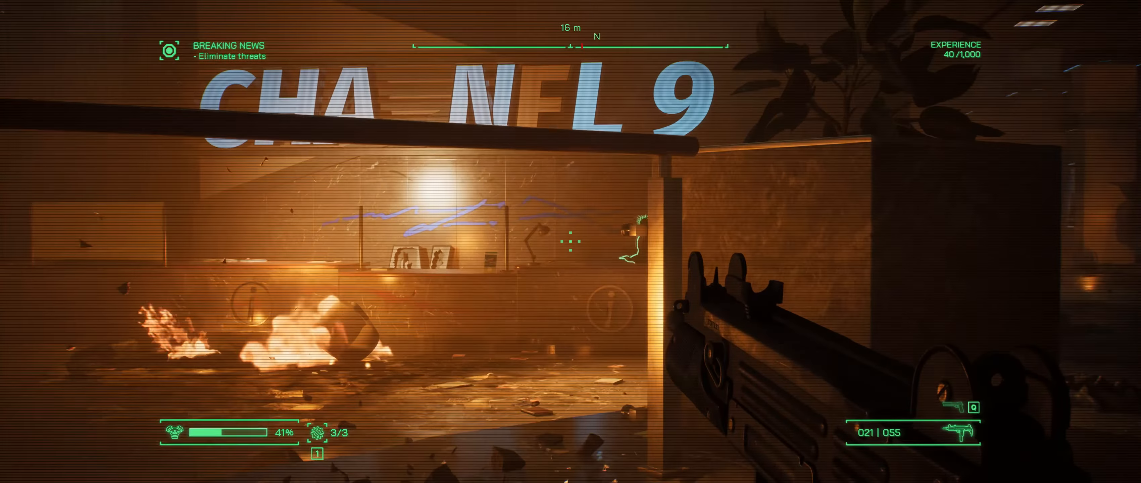
pyautogui.click(570, 242)
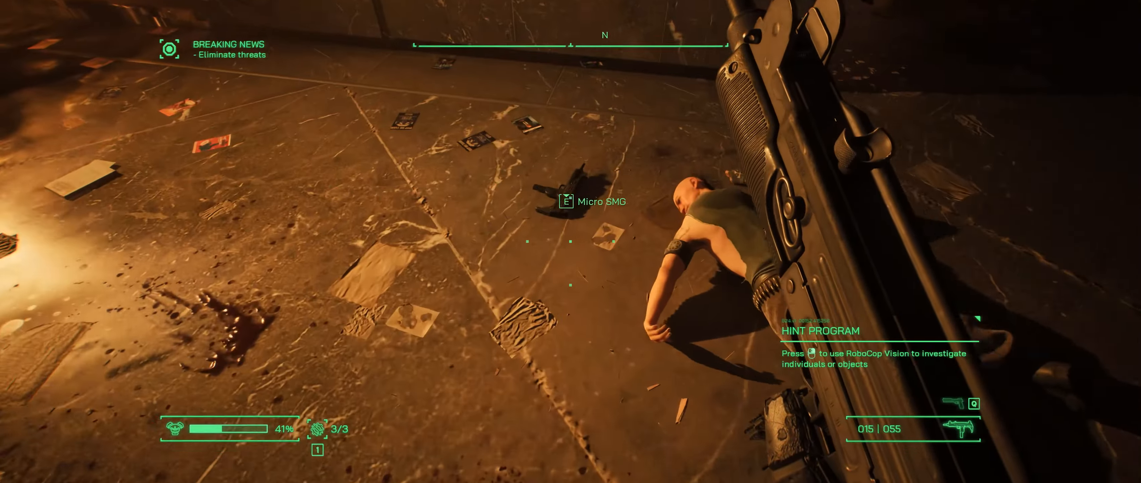
pyautogui.click(571, 242)
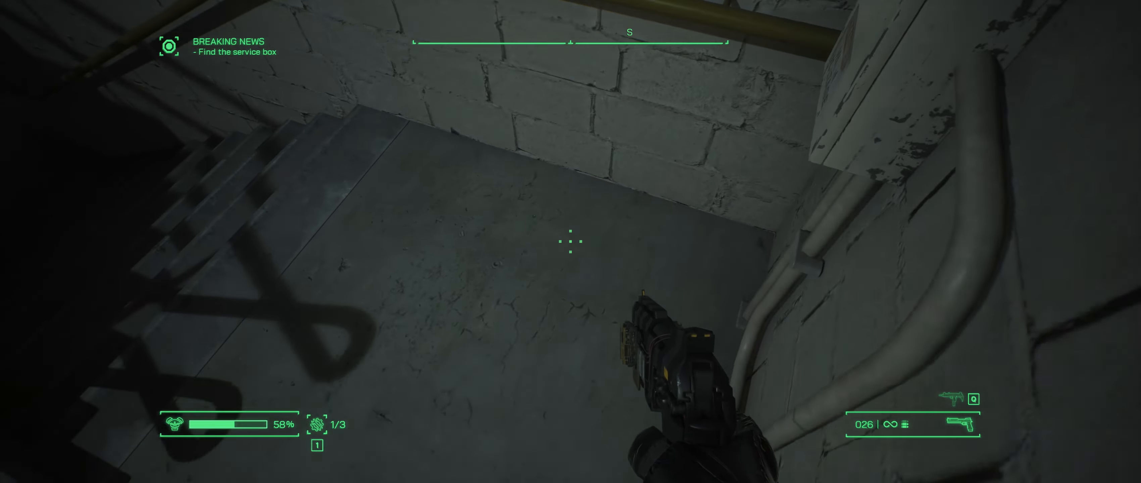
# - Check the objectives briefly while moving through the graffiti-covered technical room
pyautogui.press('Tab')
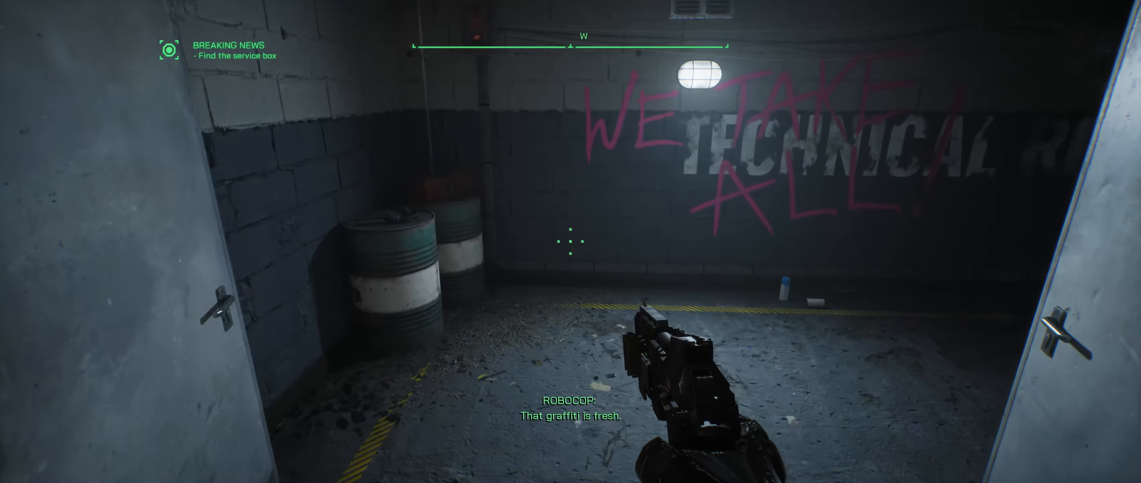
pyautogui.moveTo(570, 242)
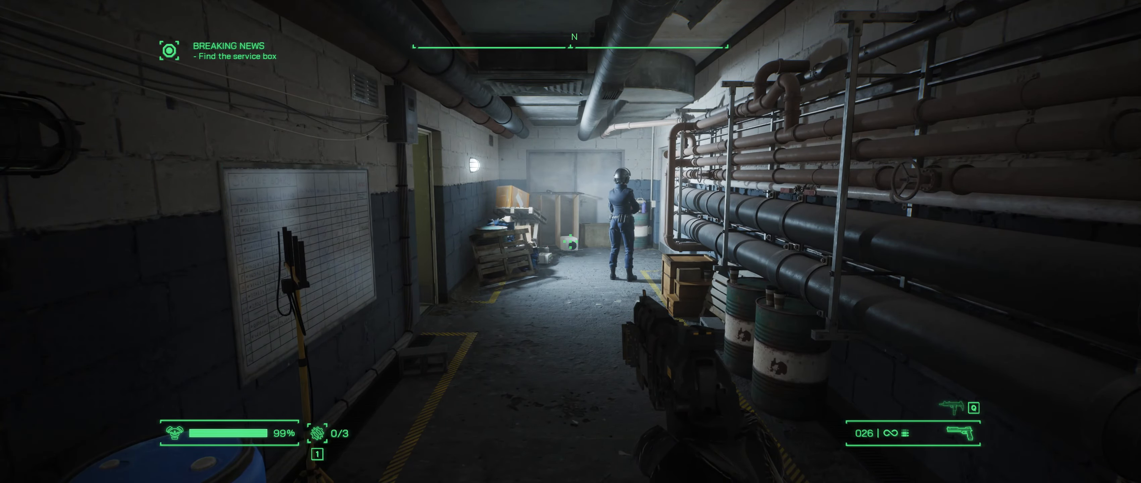
# - Open the Channel 9 Headquarters map from the pipe-lined basement corridor
pyautogui.press('Tab')
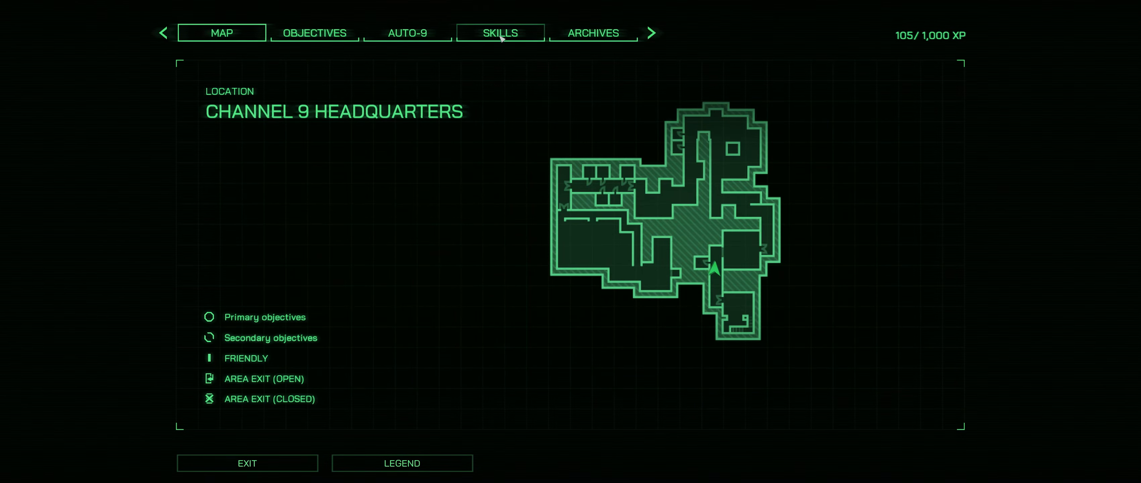
pyautogui.click(406, 33)
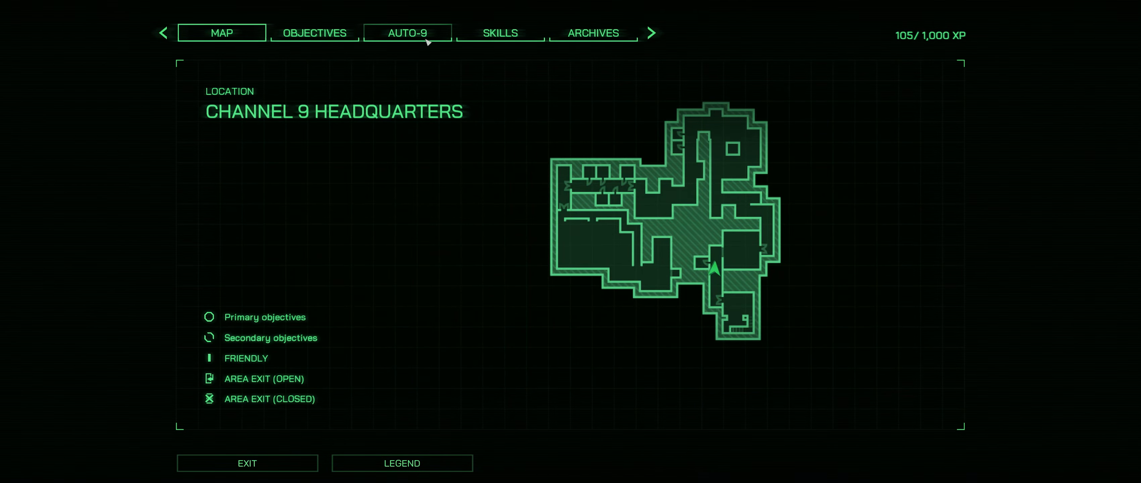